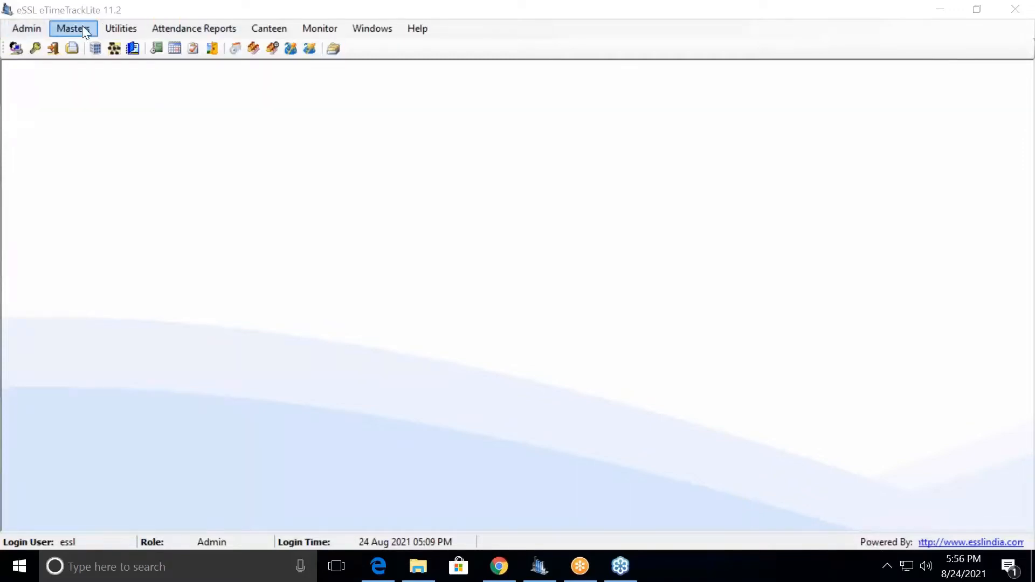
- Open Attendance Logs from the Masters menu to list August 2021 device logs
click(73, 28)
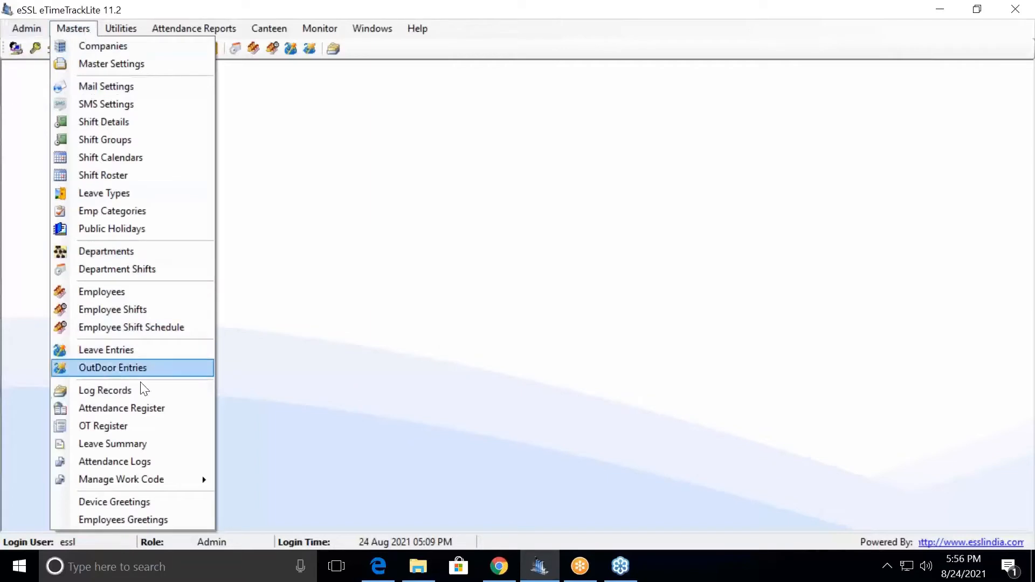
click(105, 390)
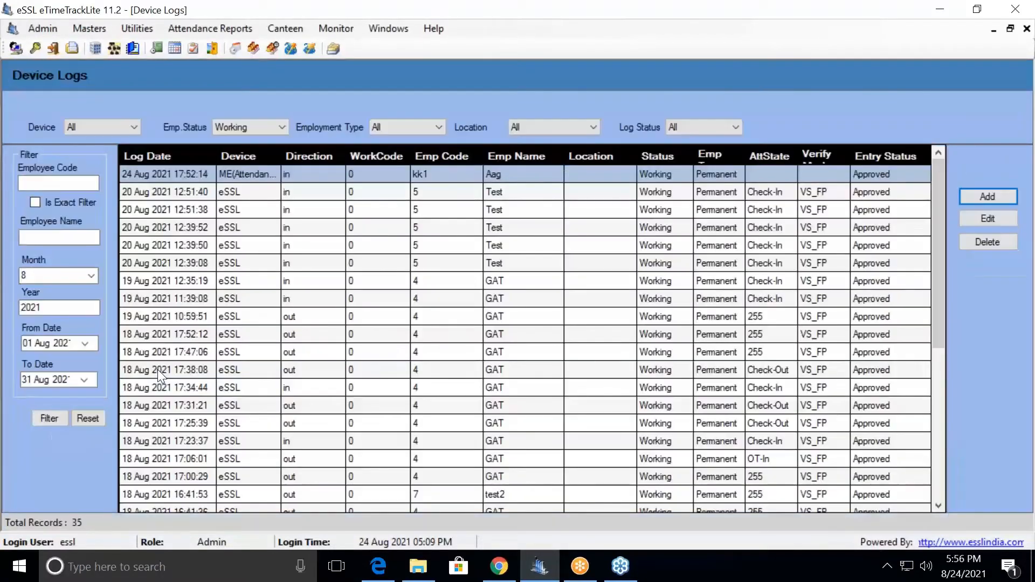
mouse_move(188, 183)
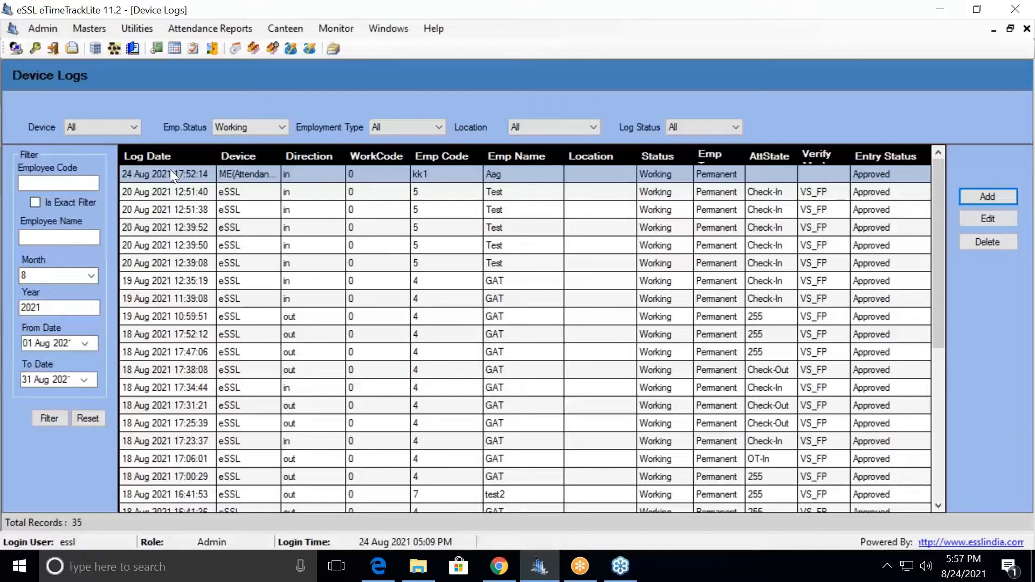
mouse_move(243, 184)
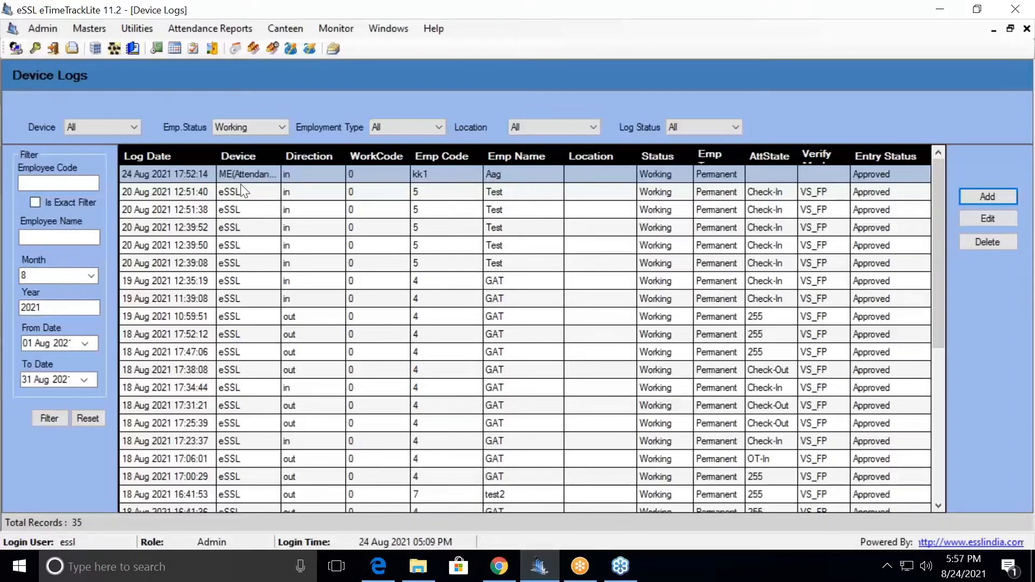
mouse_move(256, 202)
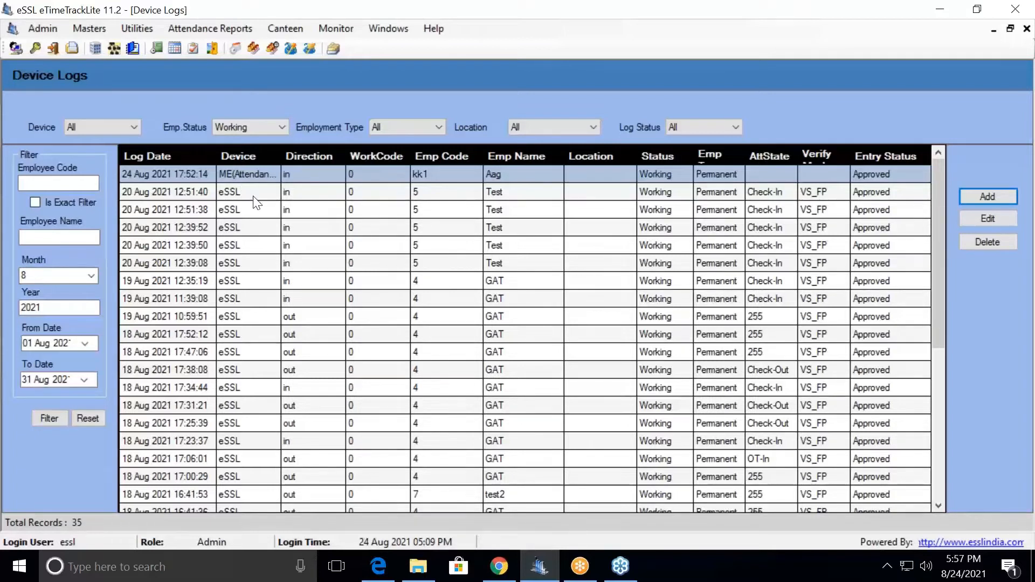
mouse_move(362, 176)
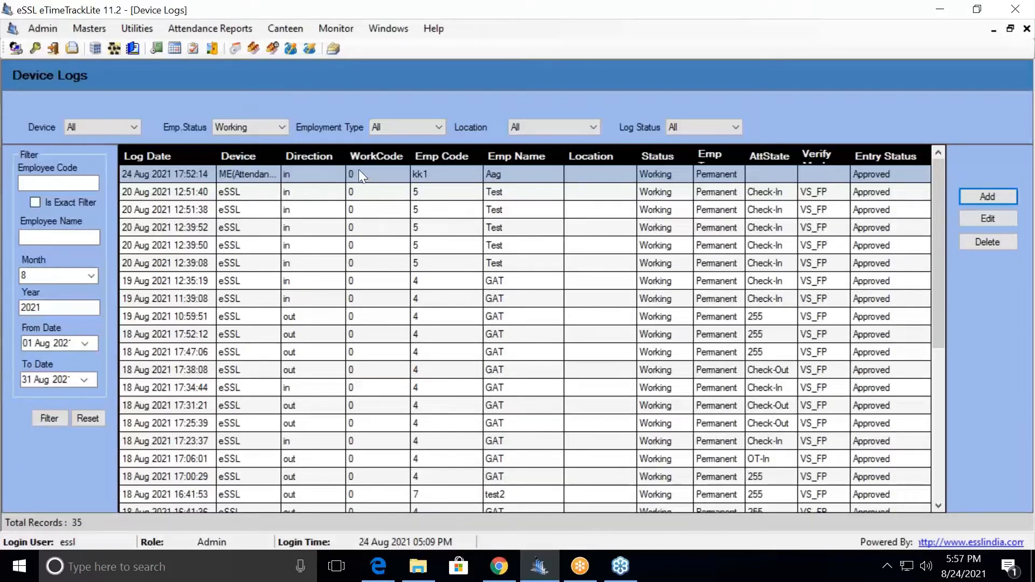
mouse_move(432, 197)
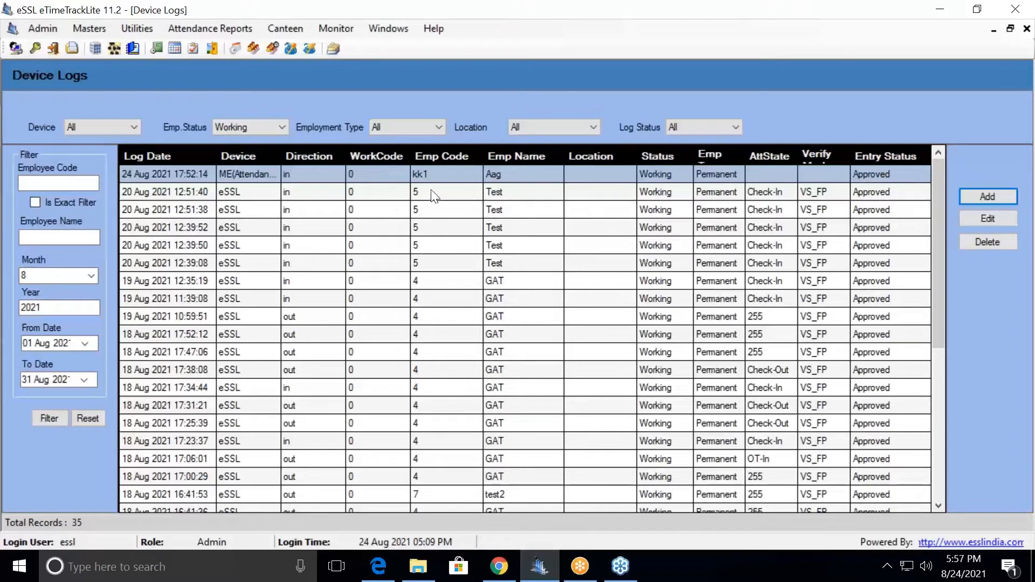
mouse_move(644, 188)
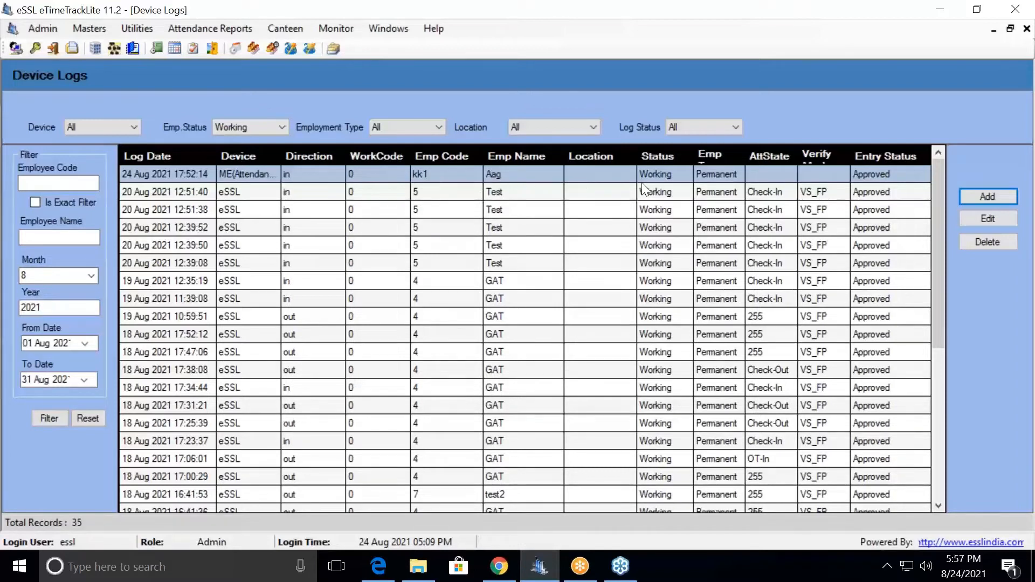
mouse_move(662, 193)
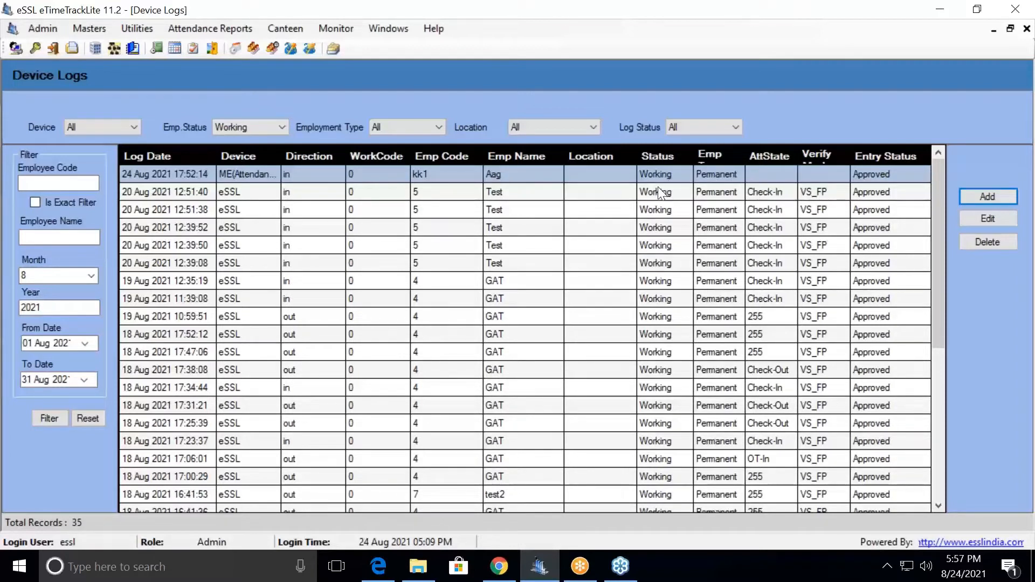
mouse_move(699, 386)
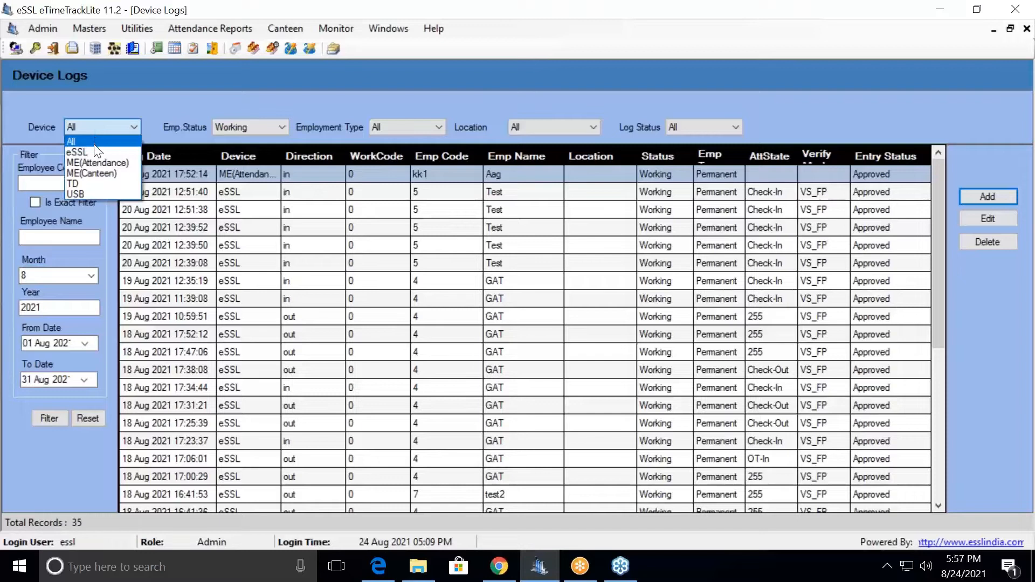
- Filter the device logs to the eSSL device and Working employee status
click(77, 152)
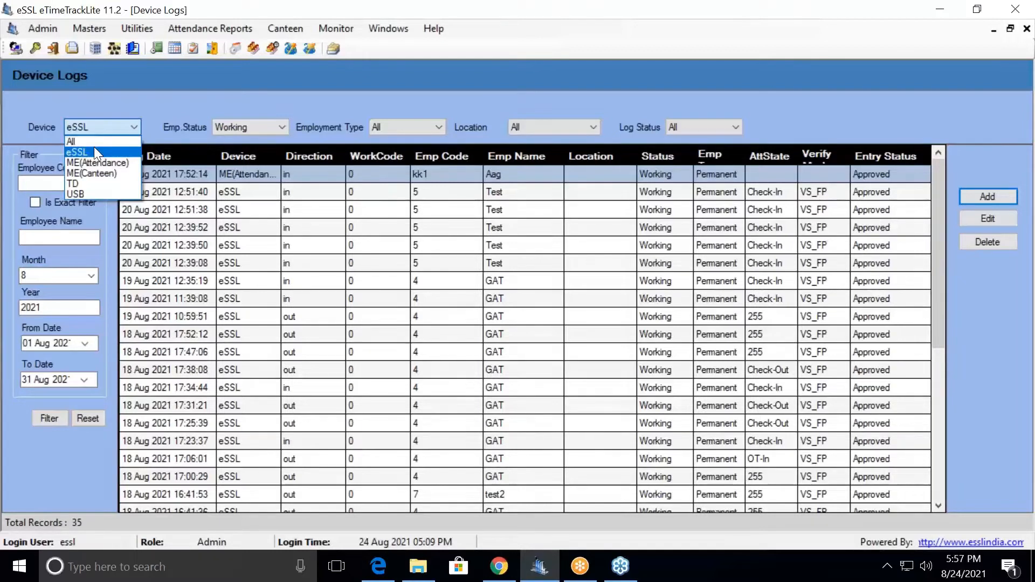
click(76, 152)
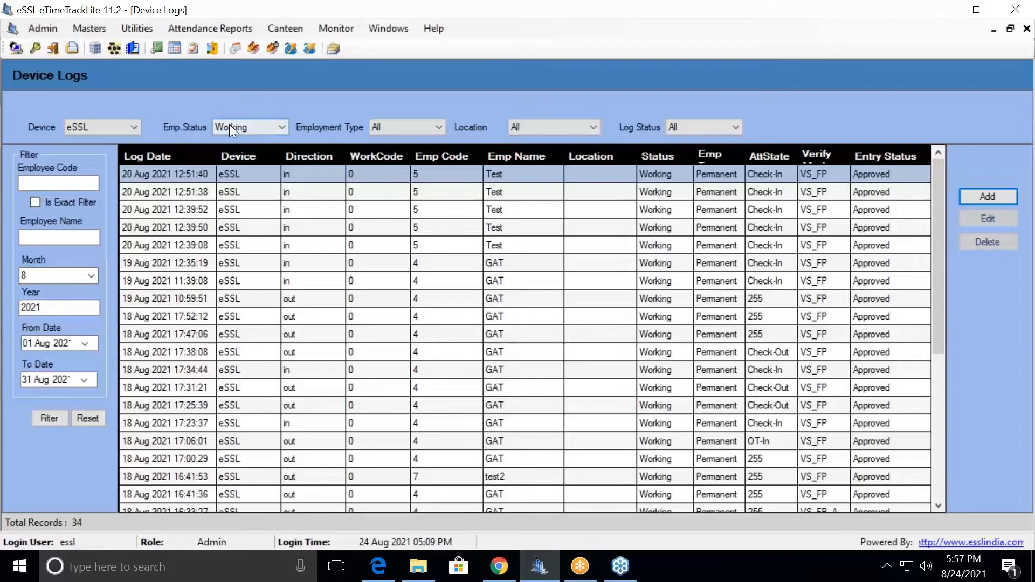
click(280, 126)
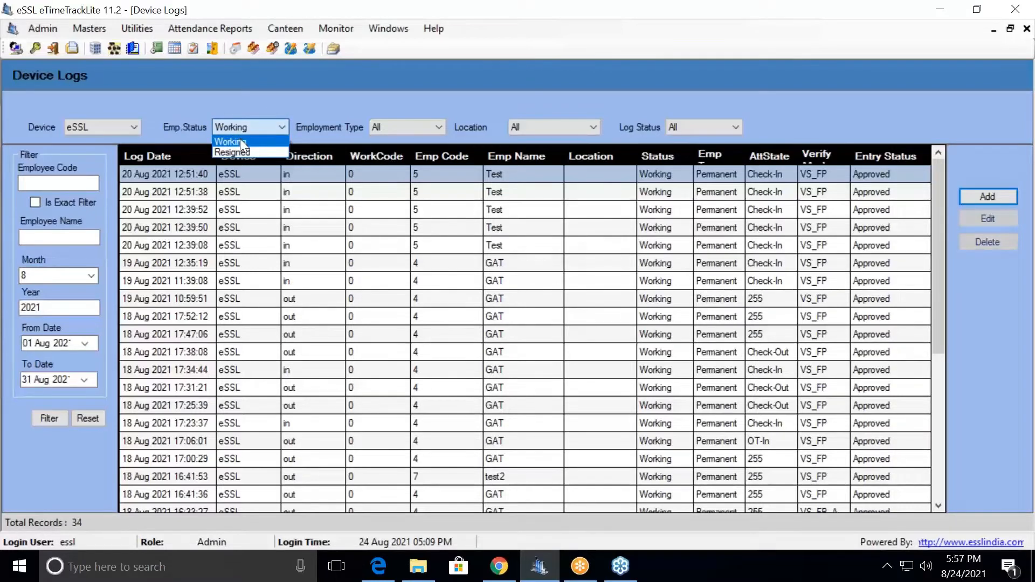
click(233, 142)
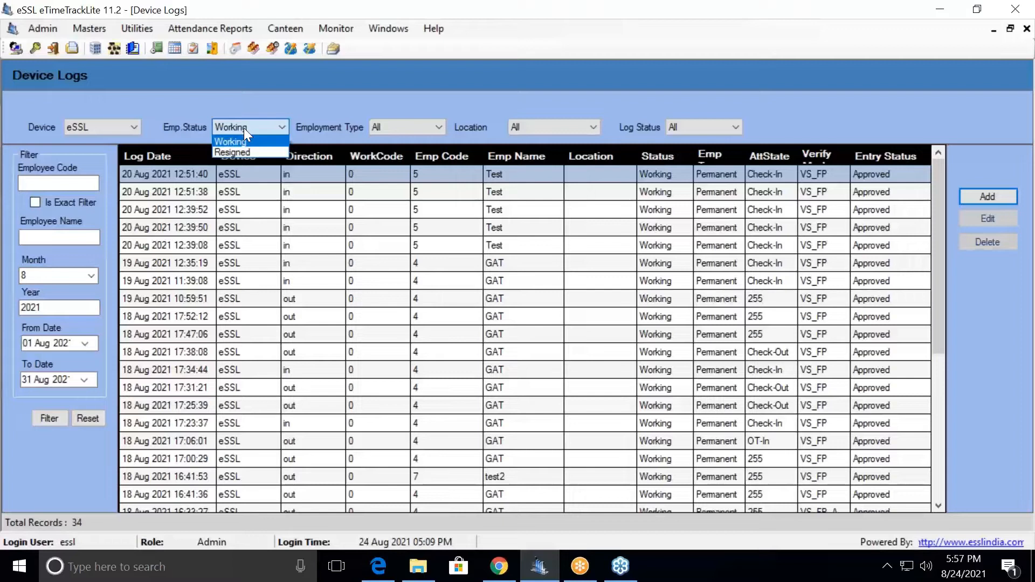
- Review the employment type and location choices, keeping Log Status set to All
click(230, 141)
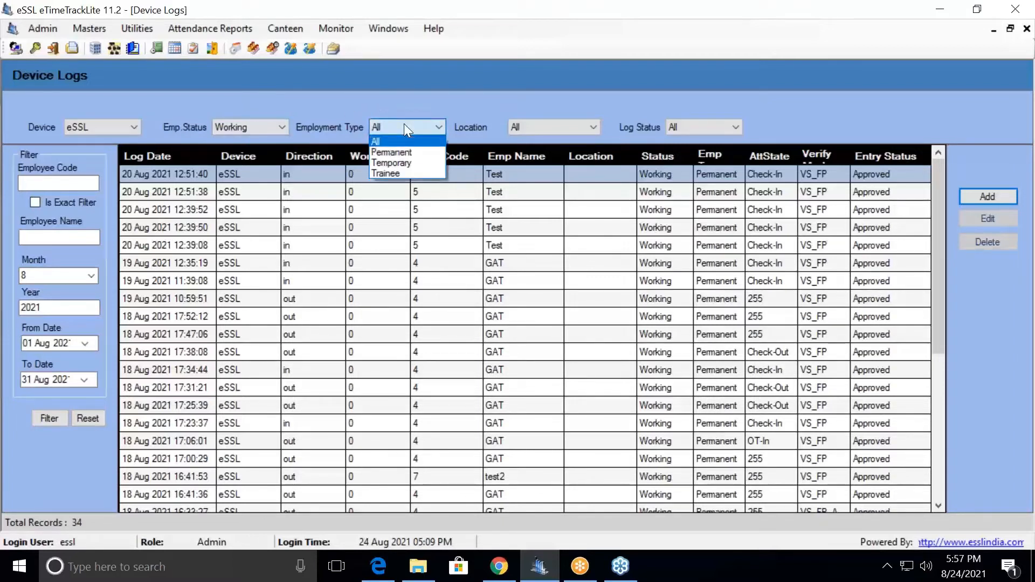
mouse_move(400, 129)
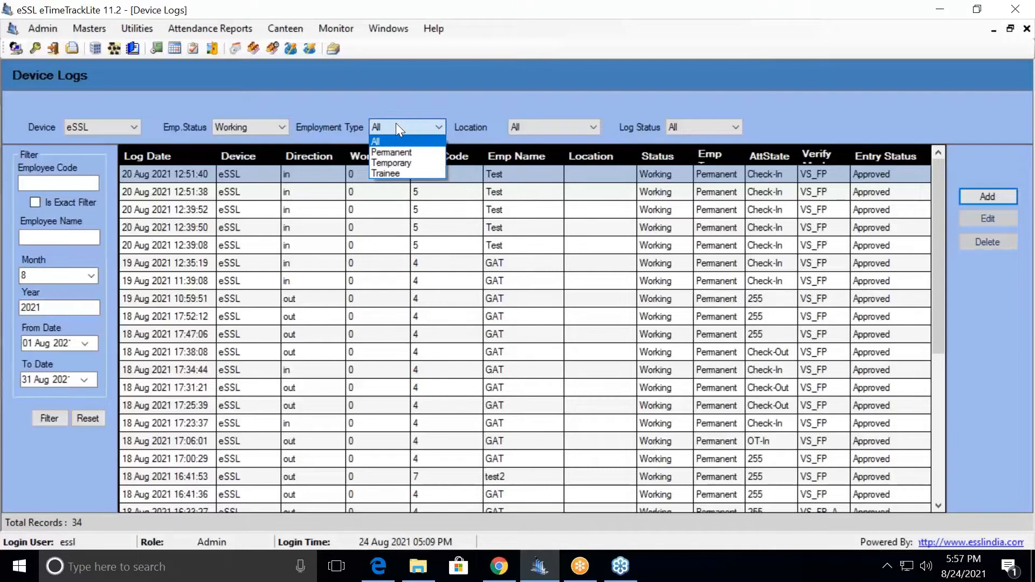
mouse_move(391, 163)
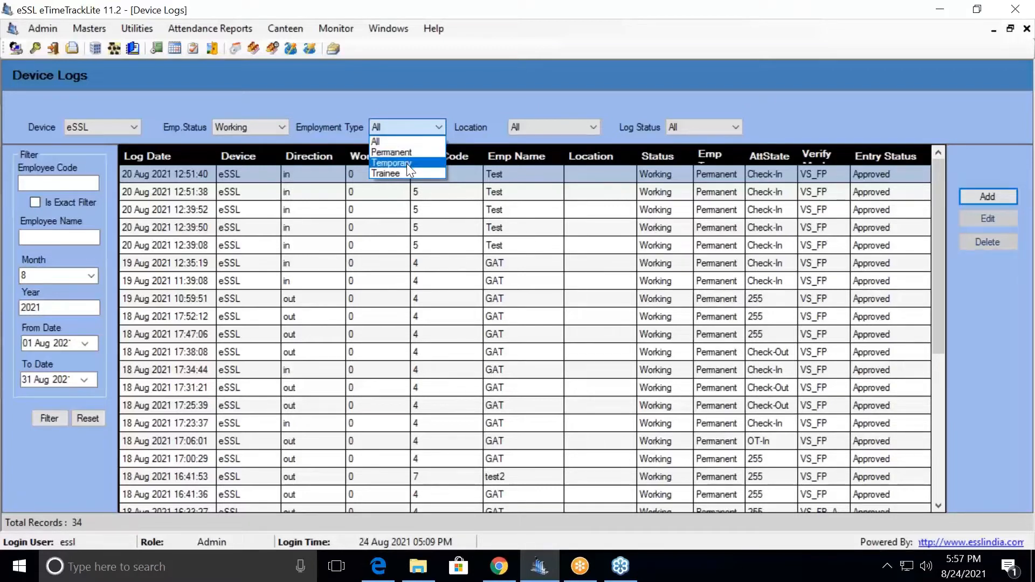
click(405, 141)
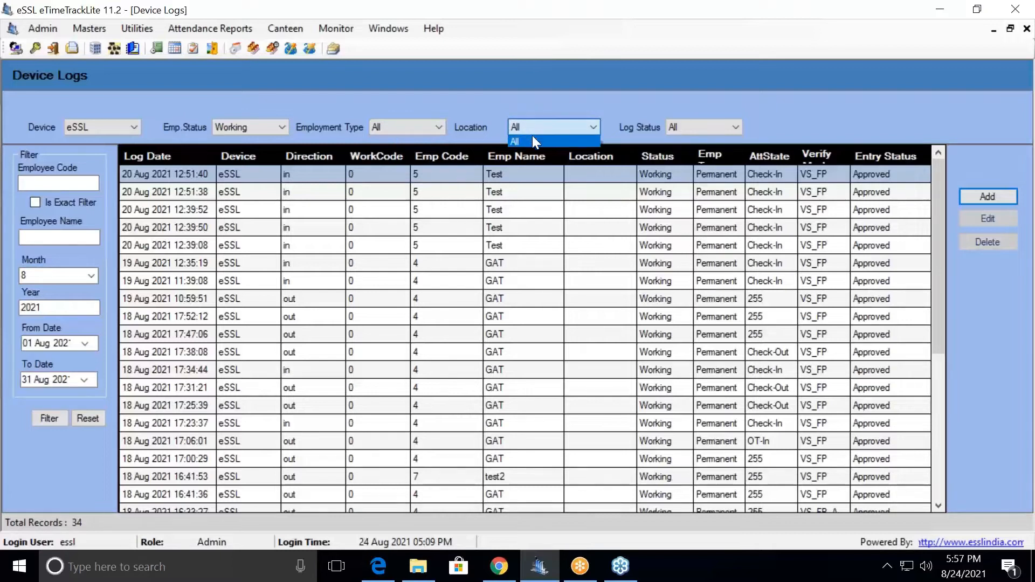
mouse_move(690, 127)
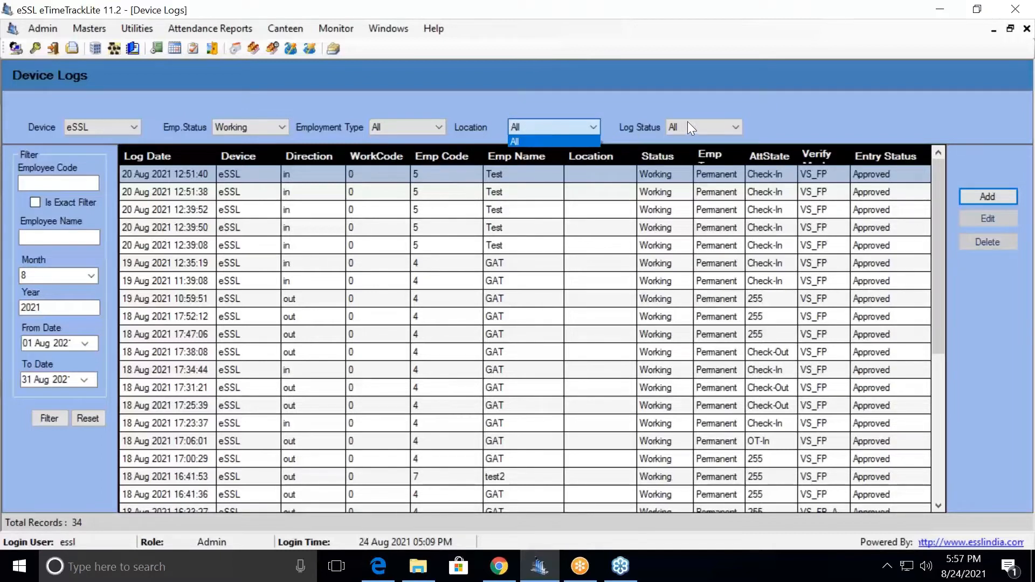
click(733, 126)
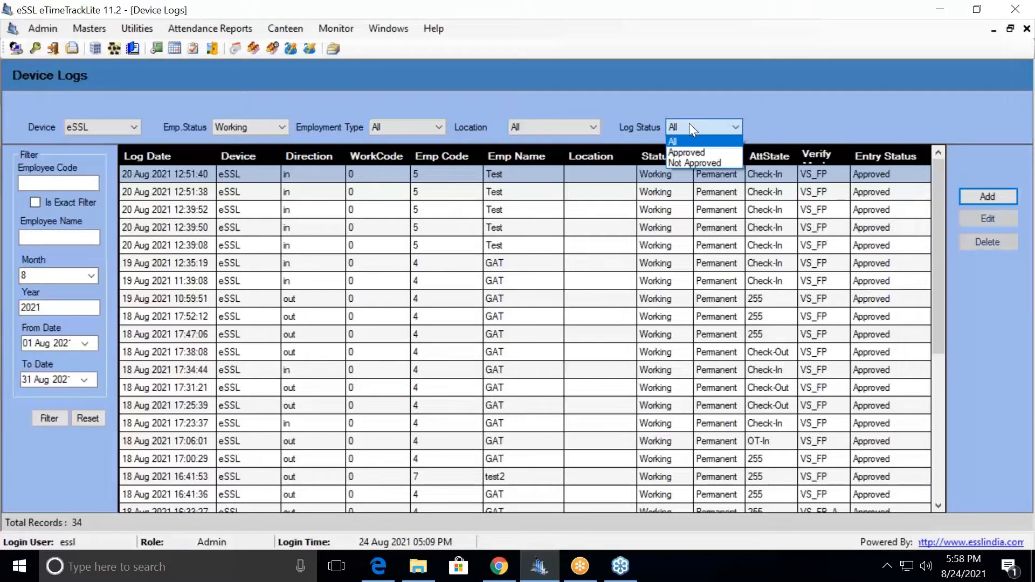
mouse_move(694, 140)
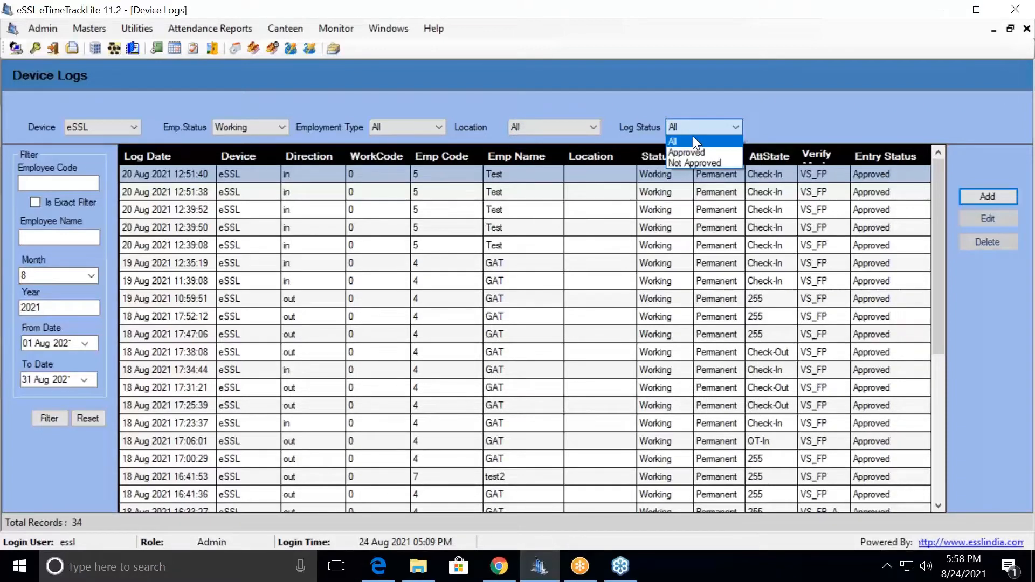
mouse_move(694, 163)
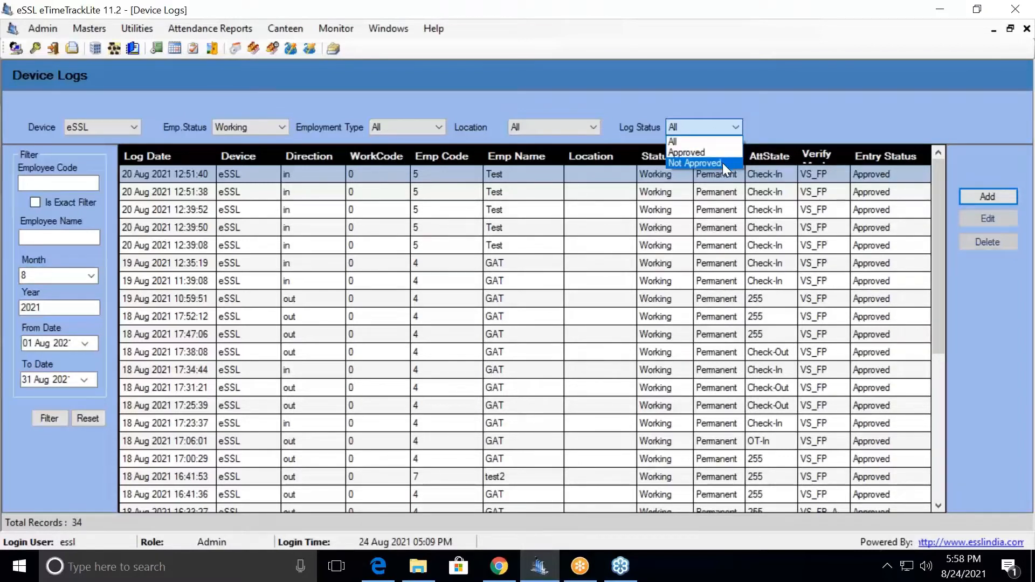
mouse_move(464, 132)
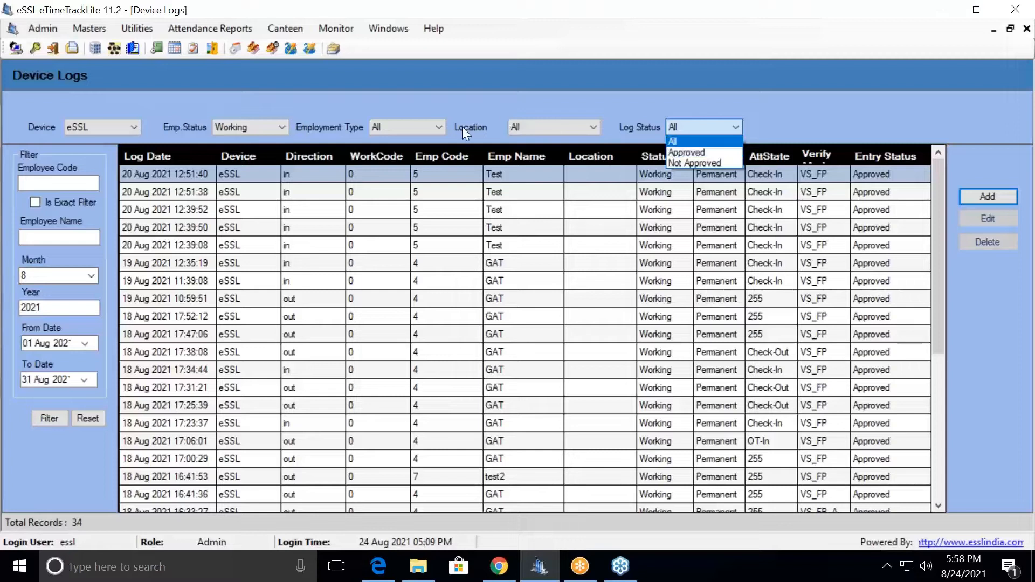
click(703, 126)
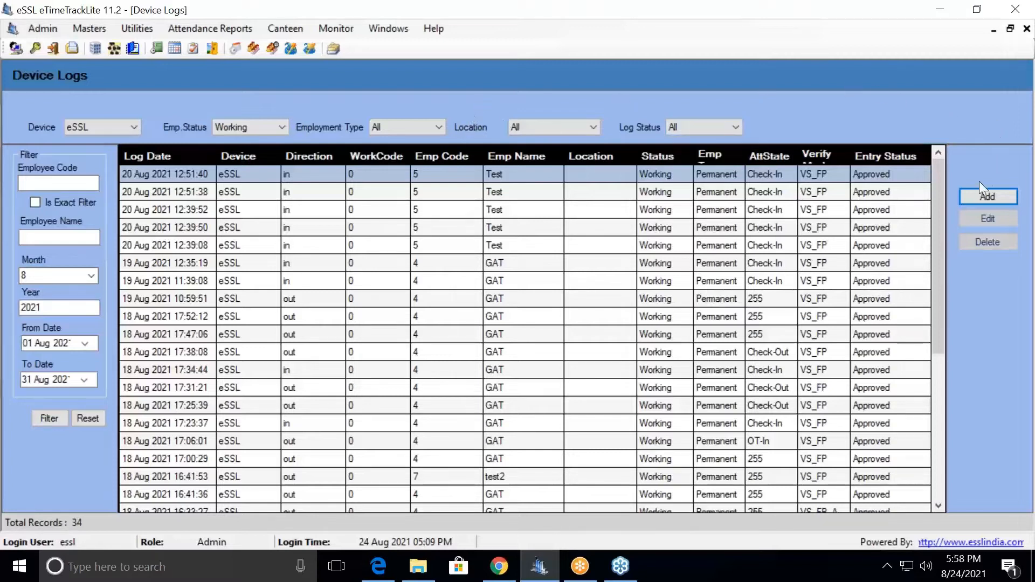
mouse_move(988, 197)
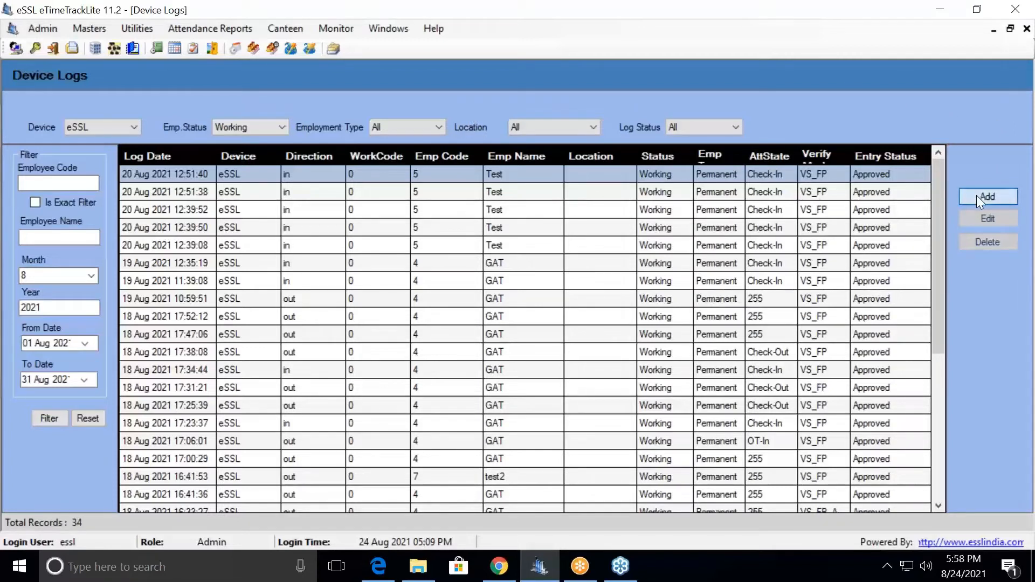
click(987, 196)
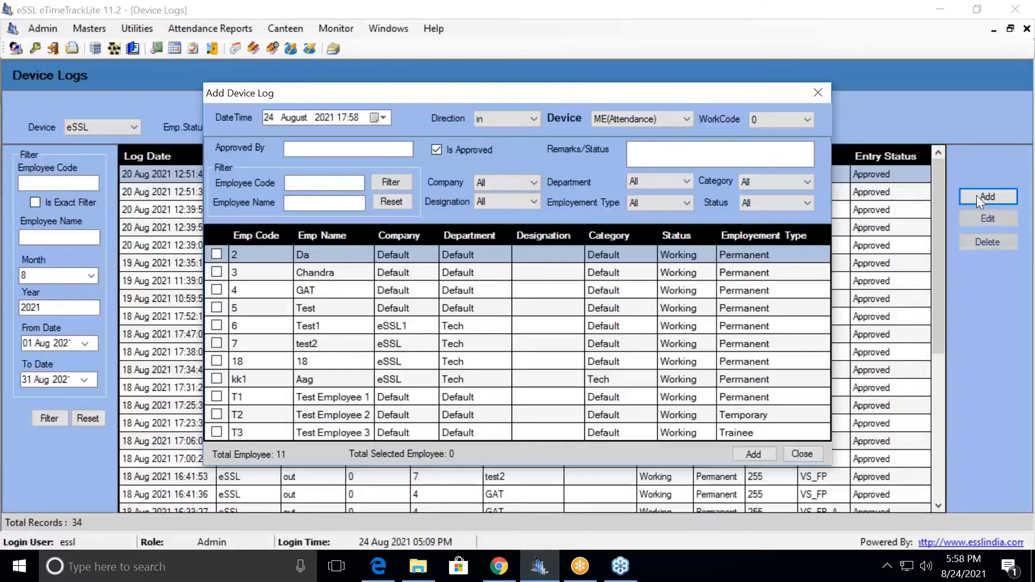
mouse_move(561, 195)
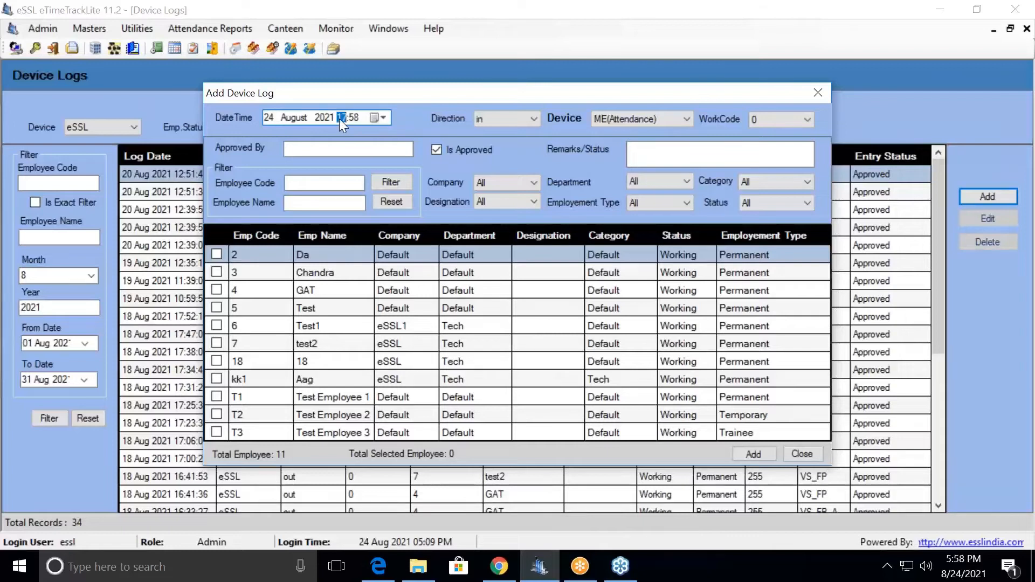
click(532, 118)
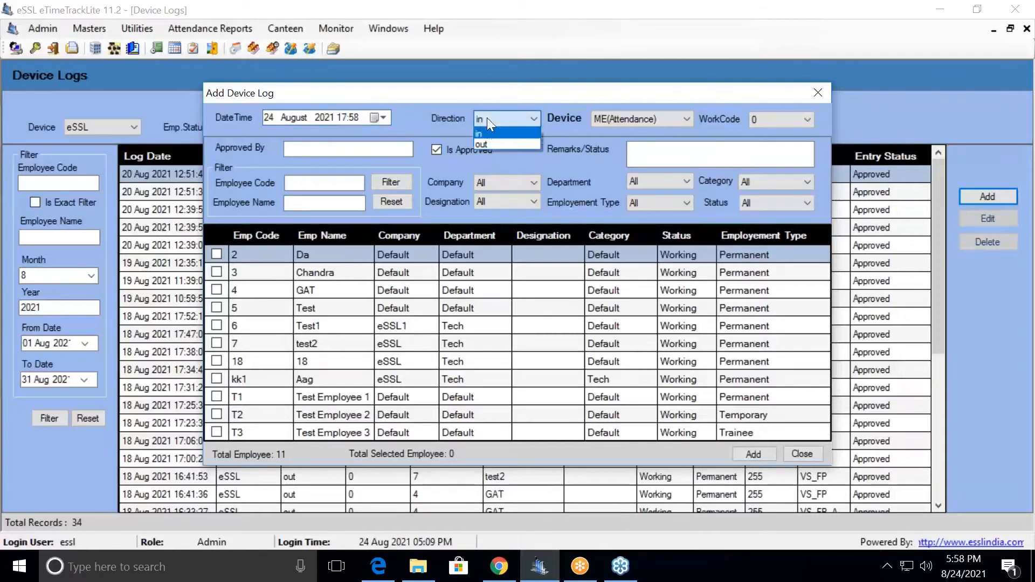
click(505, 119)
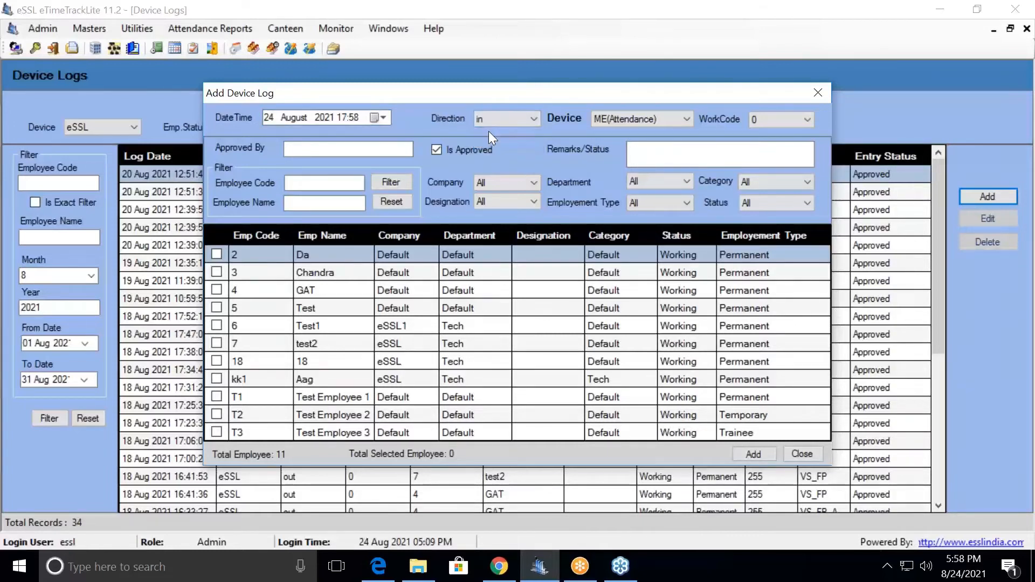
mouse_move(259, 271)
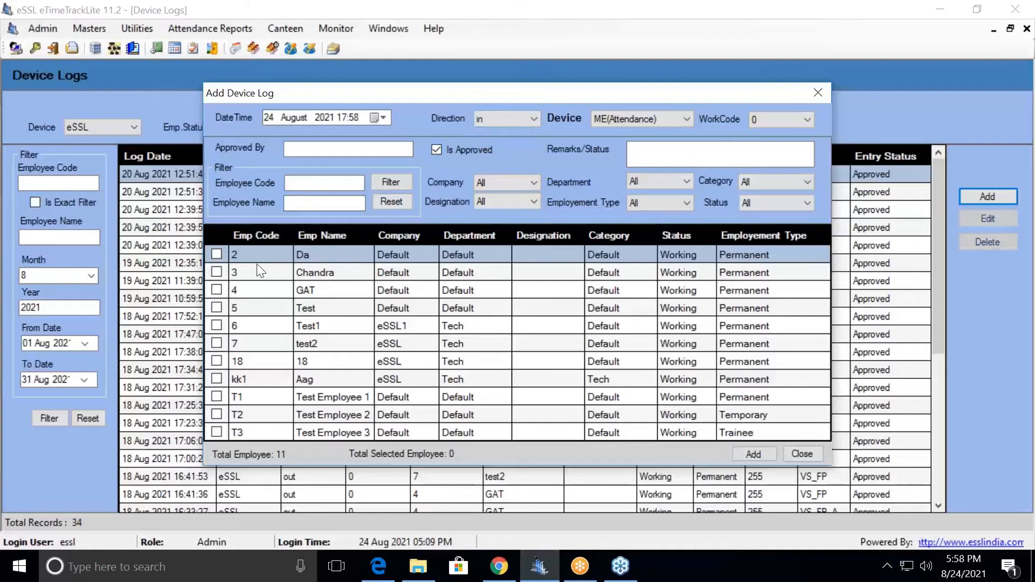
click(217, 254)
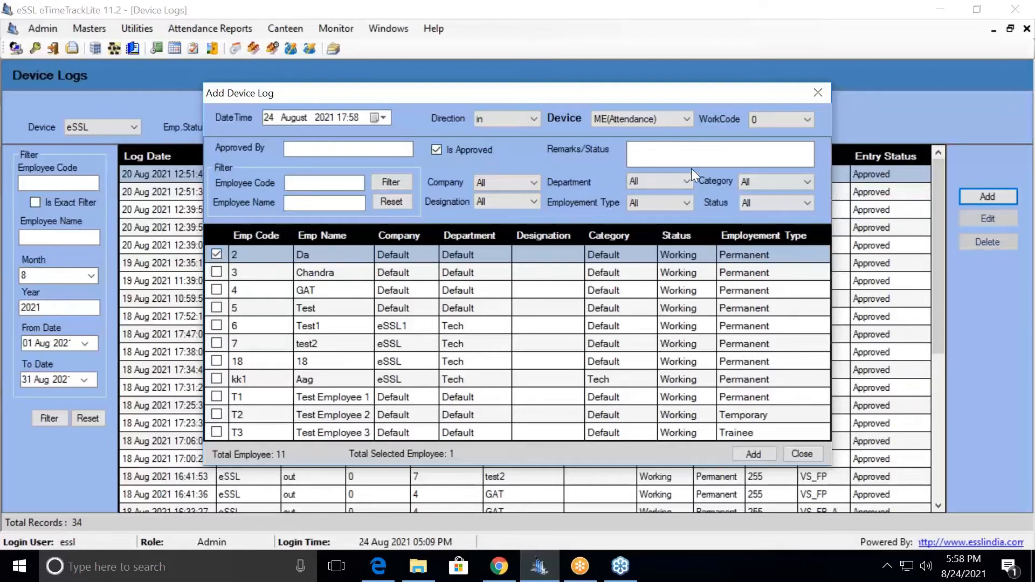
mouse_move(753, 454)
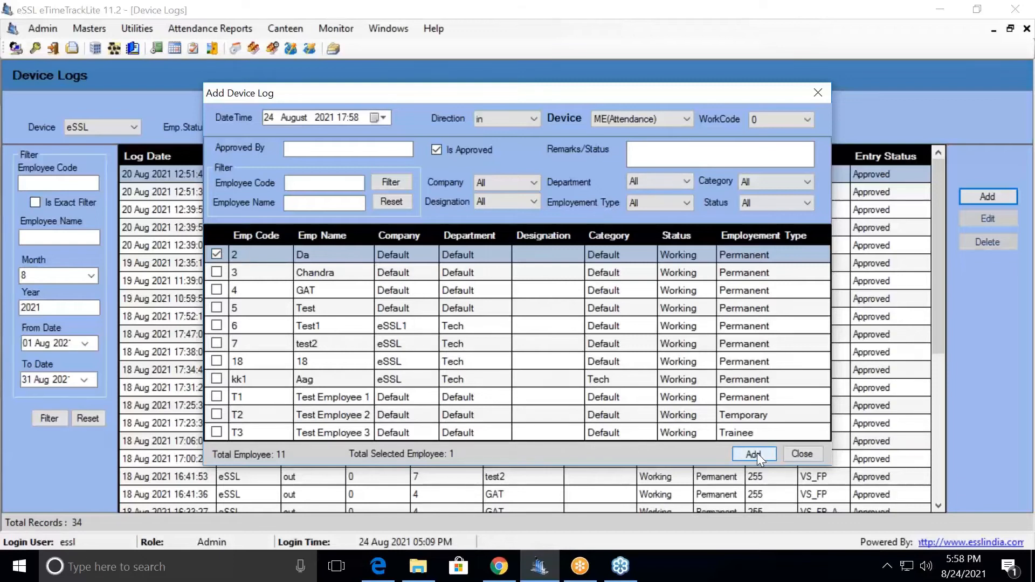
mouse_move(802, 454)
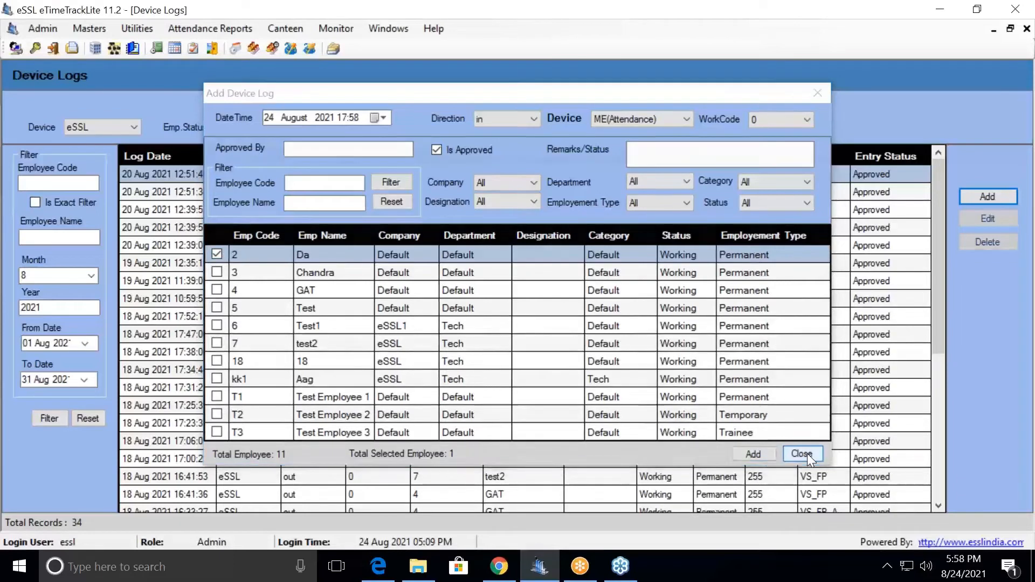
click(802, 454)
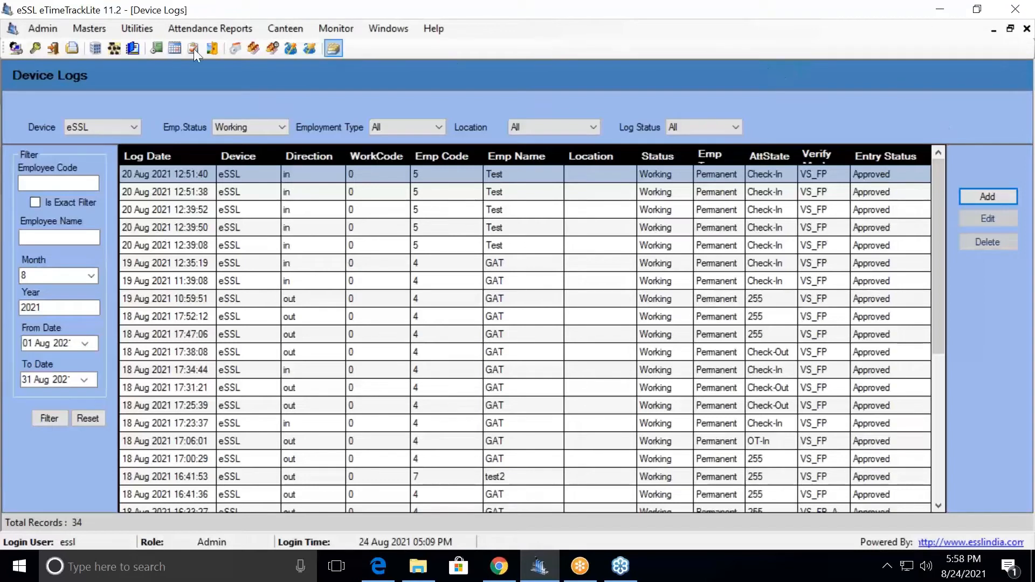
click(88, 28)
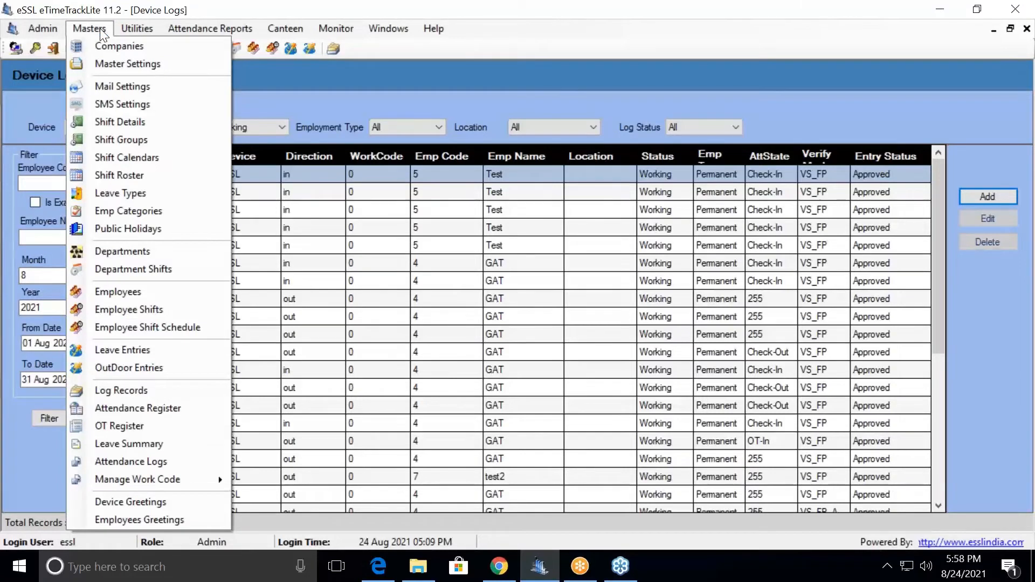
mouse_move(131, 461)
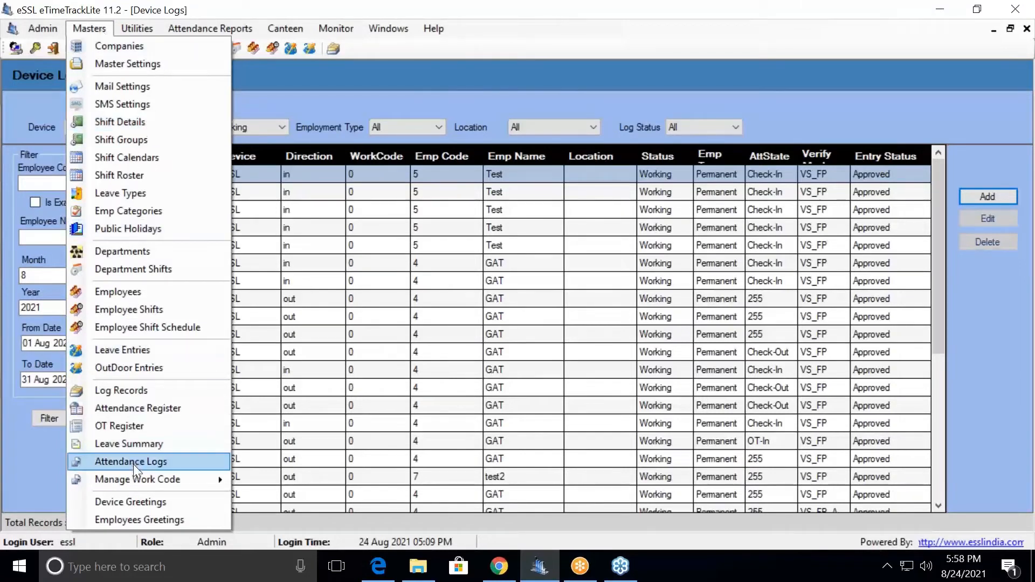
- Open the Attendance Logs screen showing 10 records for 24 Aug 2021
click(130, 461)
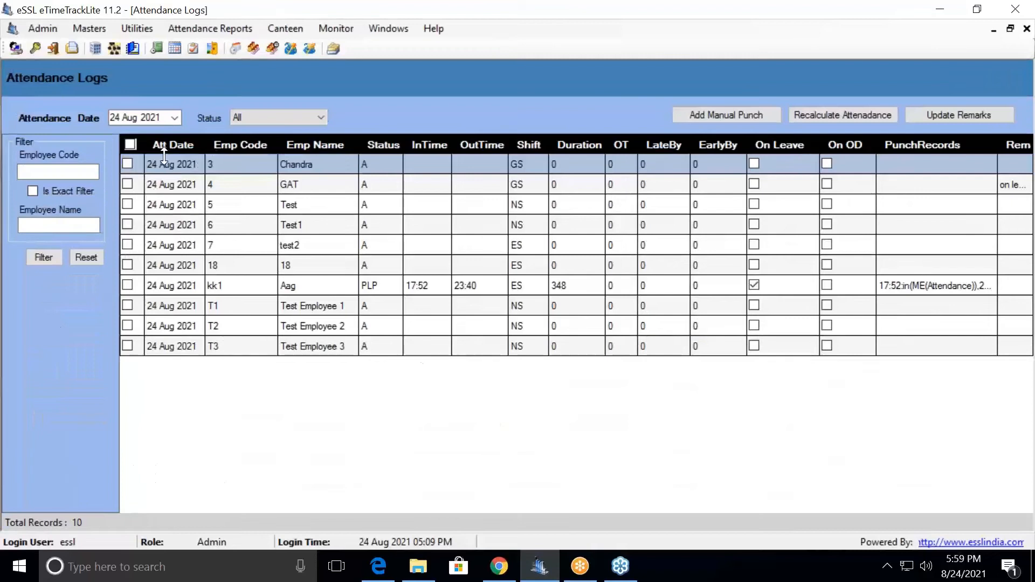
mouse_move(210, 397)
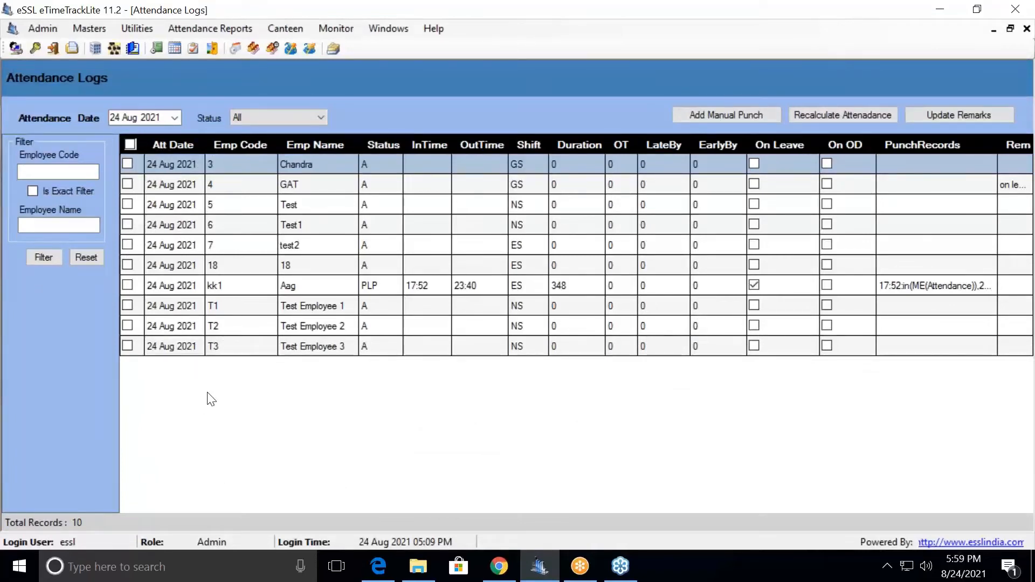
- Change the attendance date to 23 Aug 2021 and tick Chandra's record
click(139, 117)
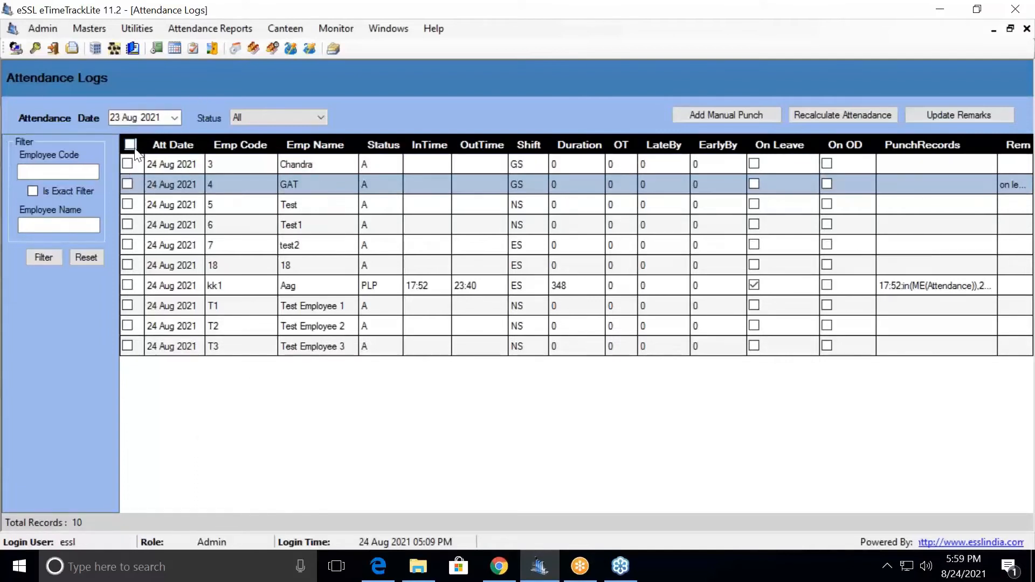
mouse_move(717, 200)
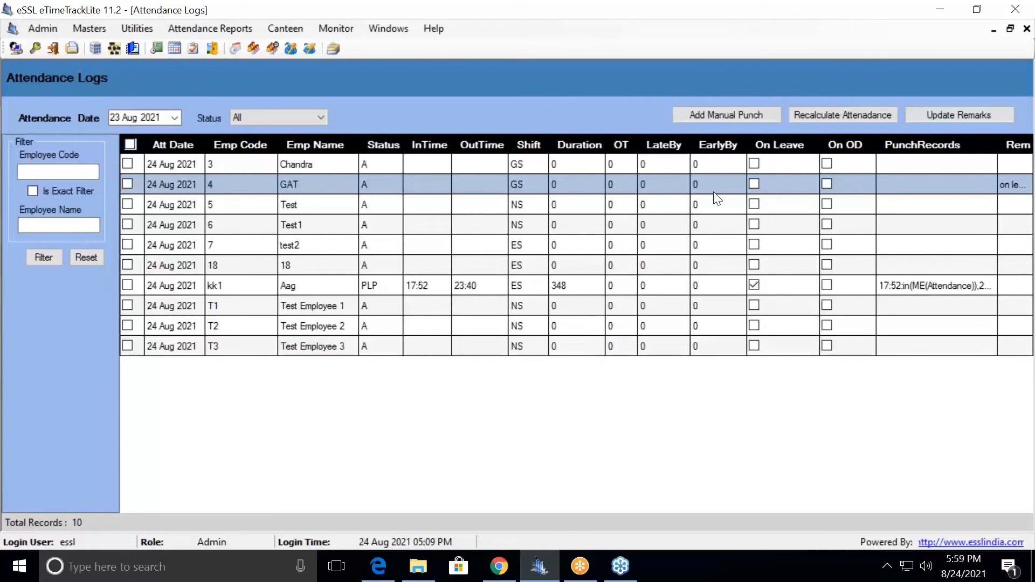
mouse_move(961, 144)
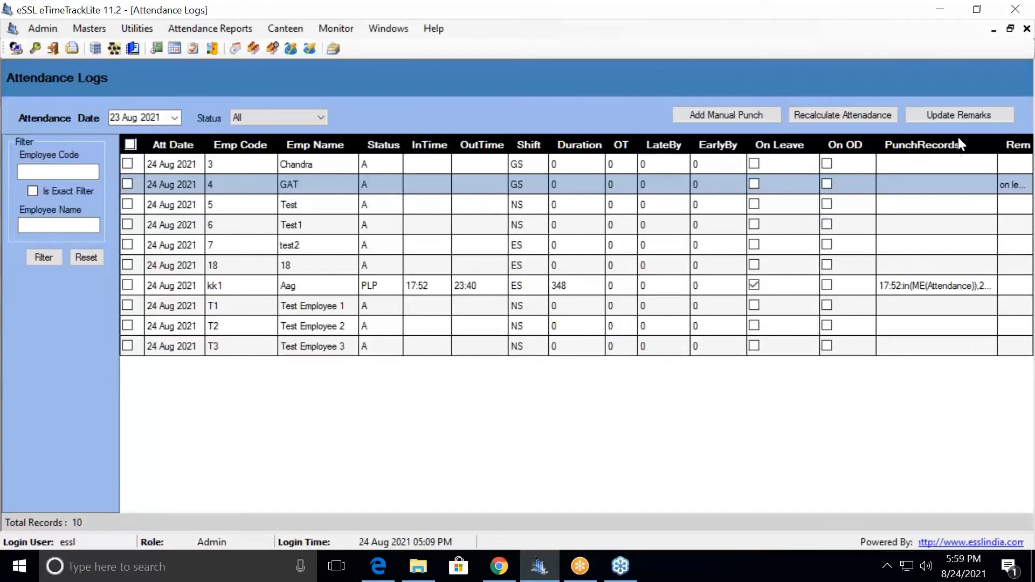
mouse_move(147, 229)
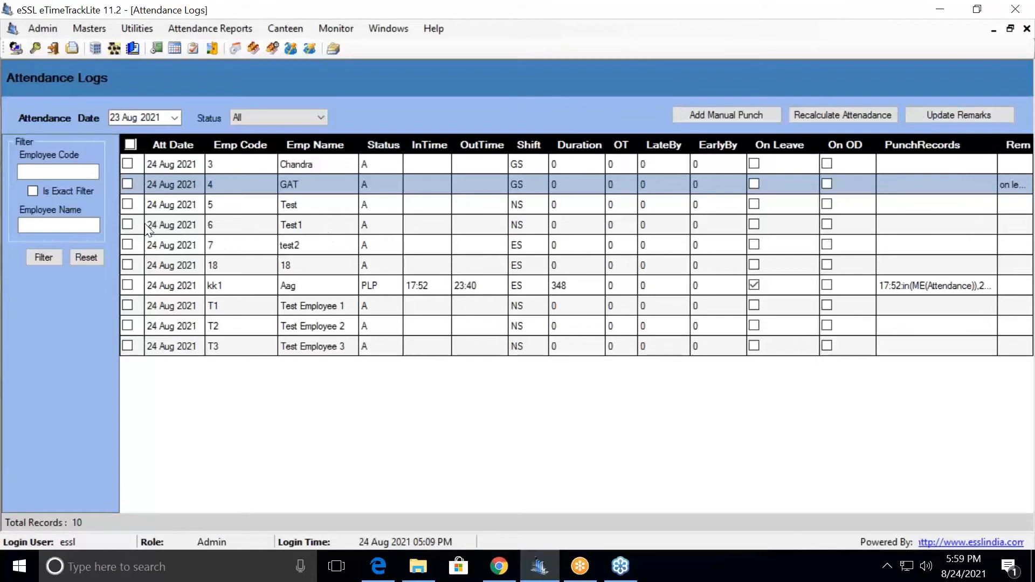
click(129, 164)
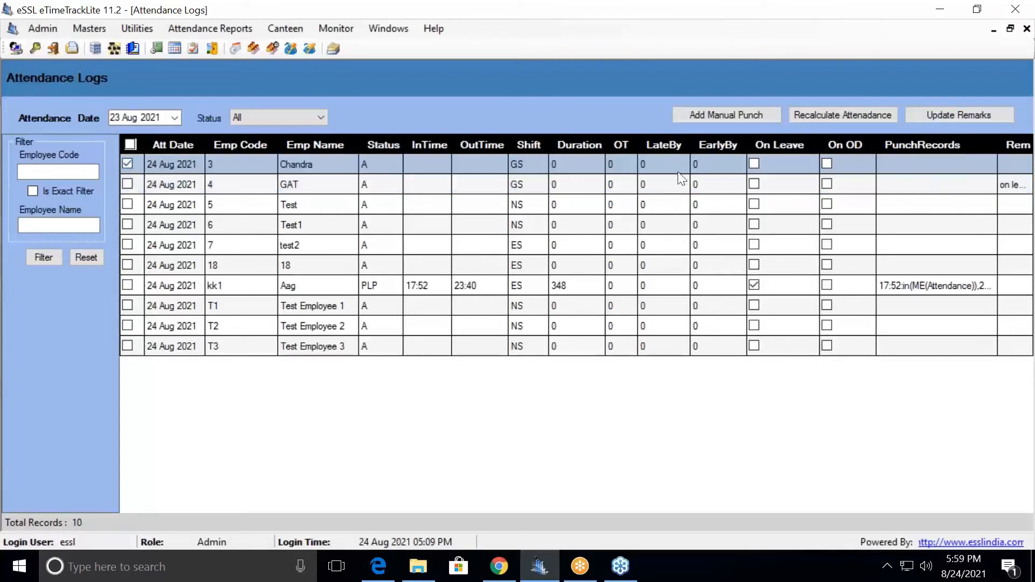
- Enter the remark 'ON LEAVE' for Chandra's record, update it, and confirm
click(959, 115)
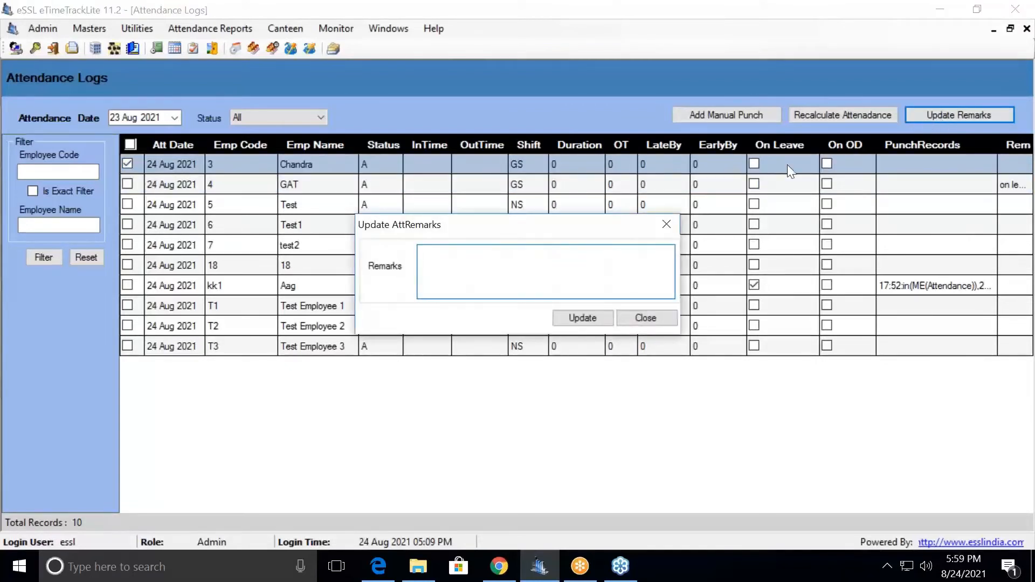
click(544, 271)
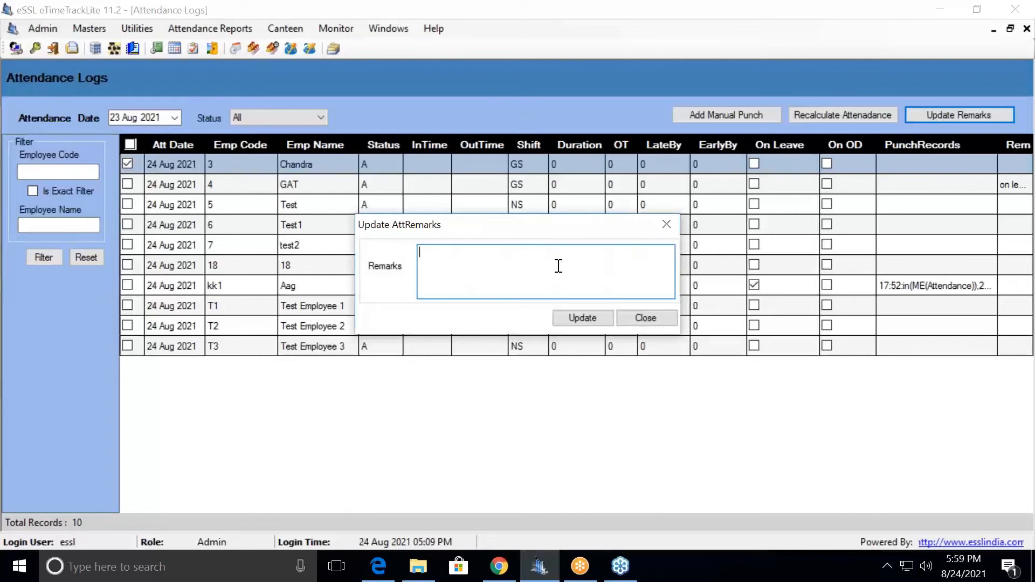
text(ON)
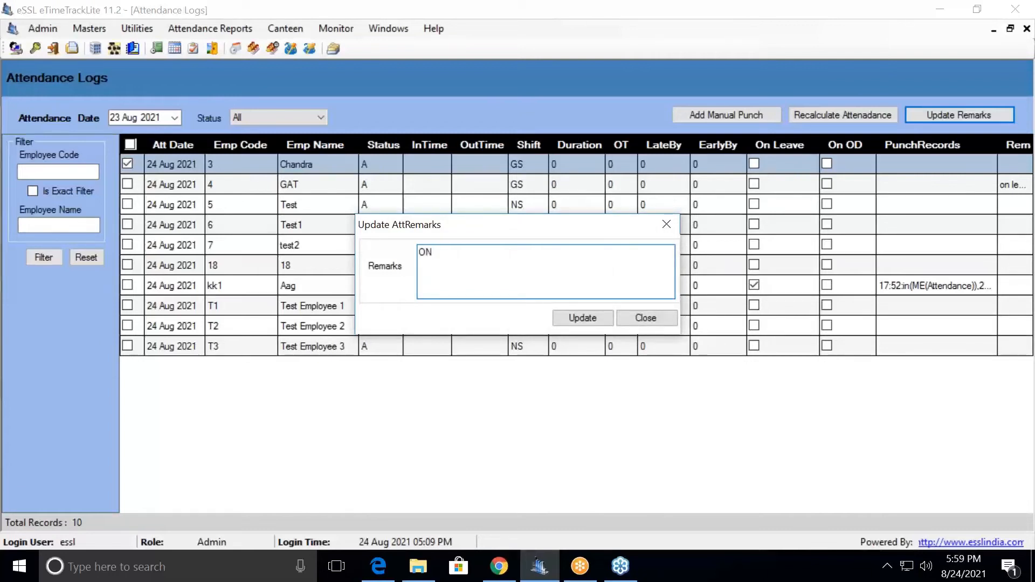
text(LEA)
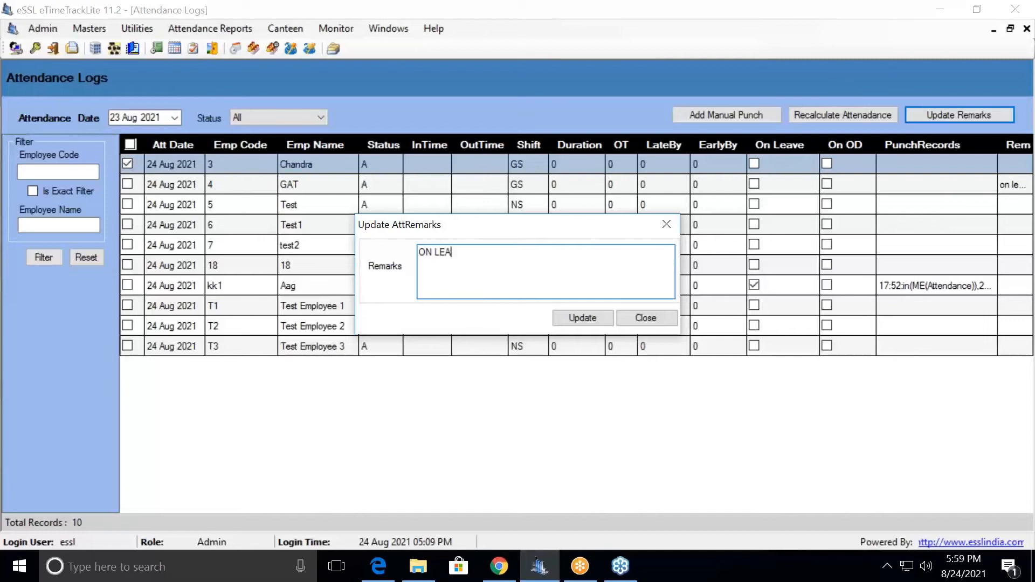
text(VE)
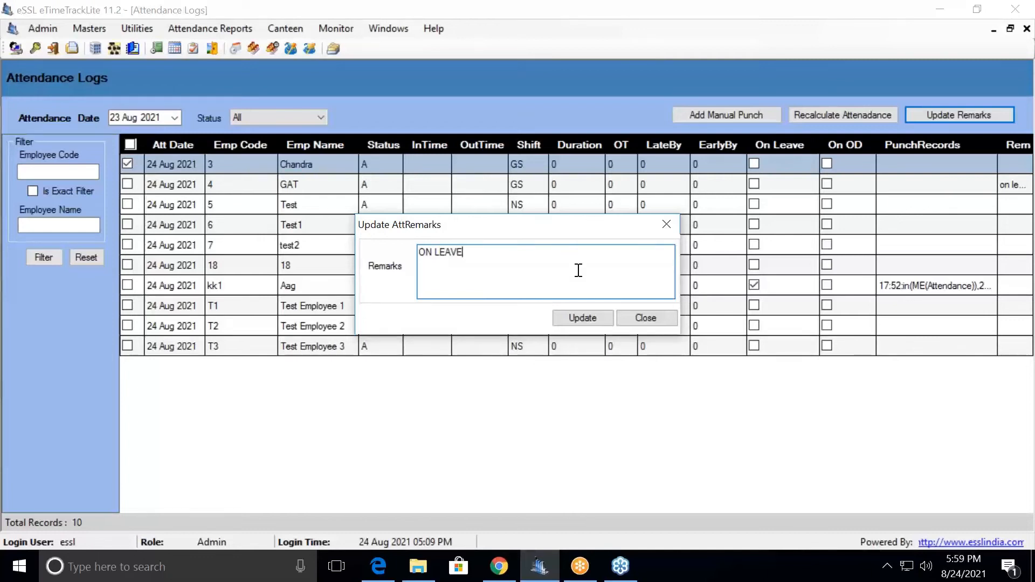
click(582, 318)
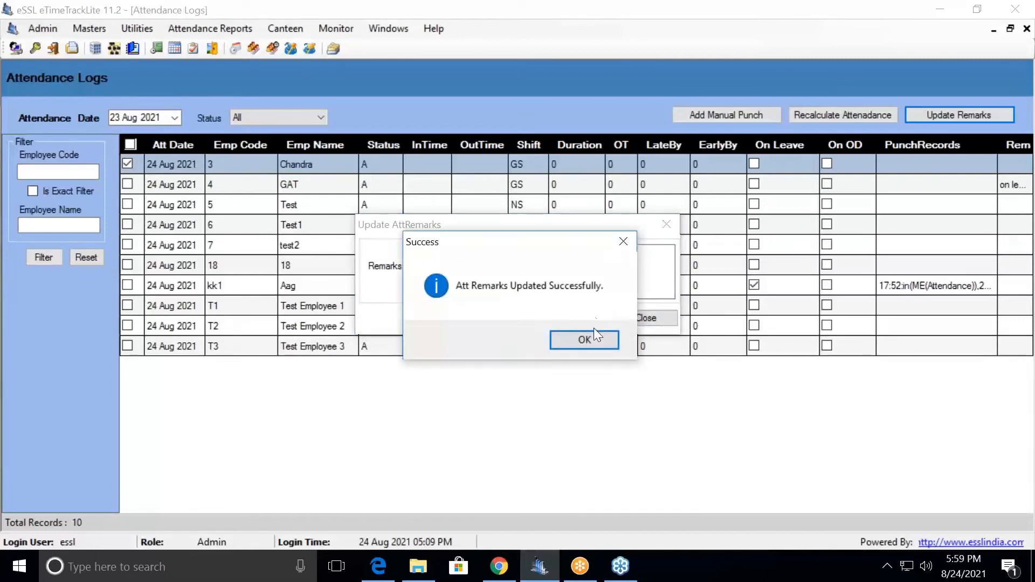
click(584, 339)
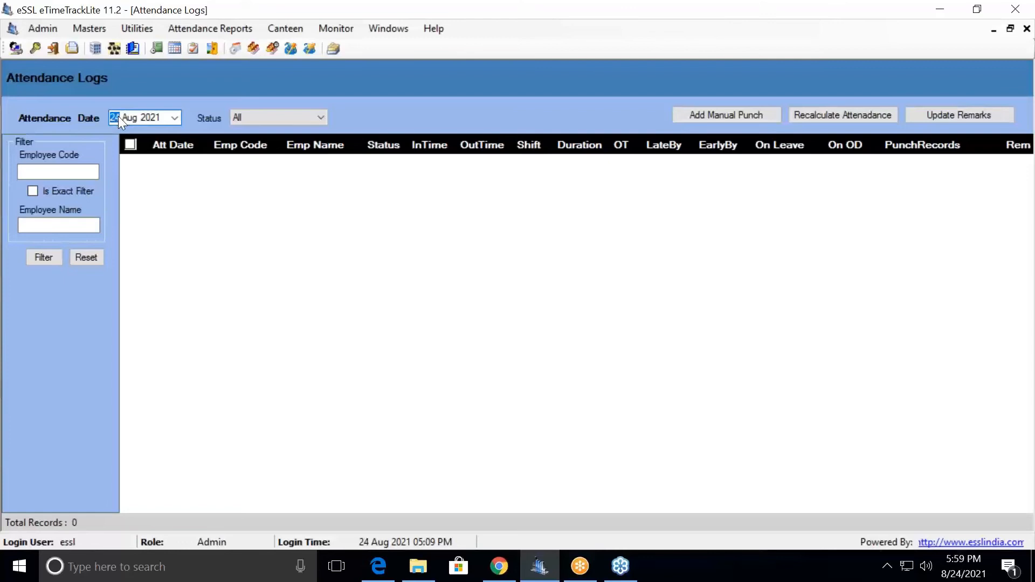
mouse_move(255, 256)
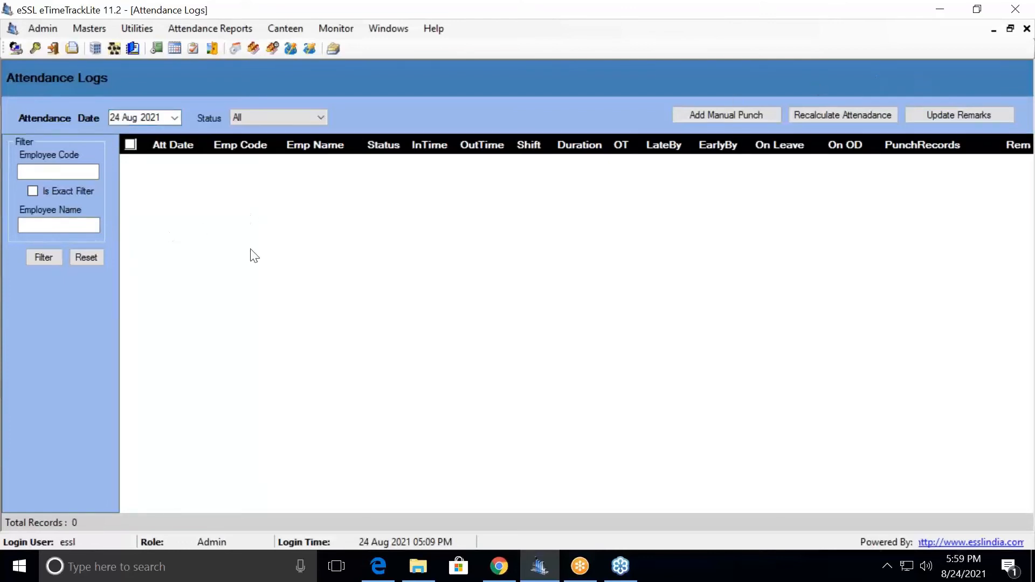
- Reload the 24 Aug 2021 attendance logs and tick all ten records
click(43, 258)
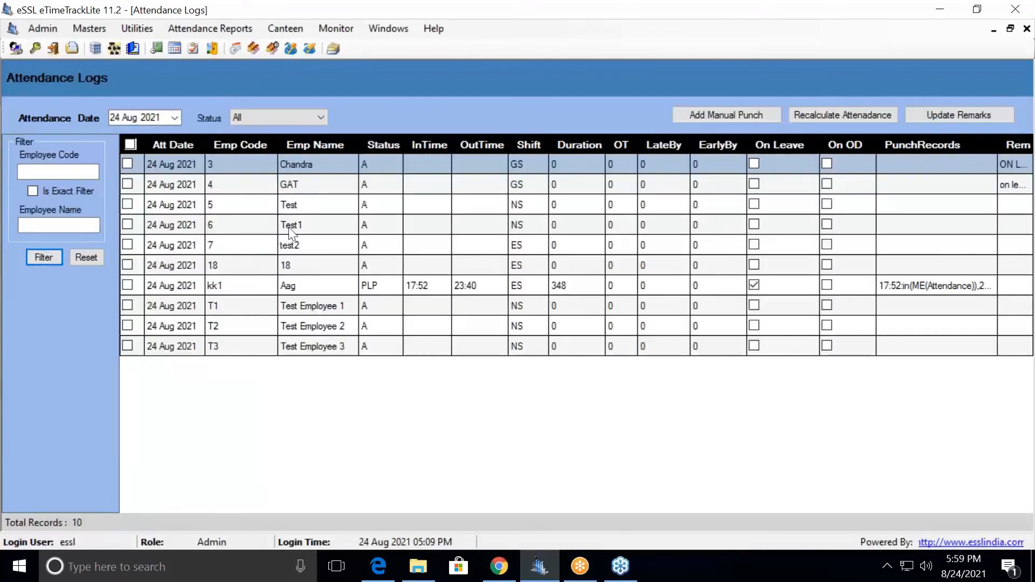
mouse_move(266, 178)
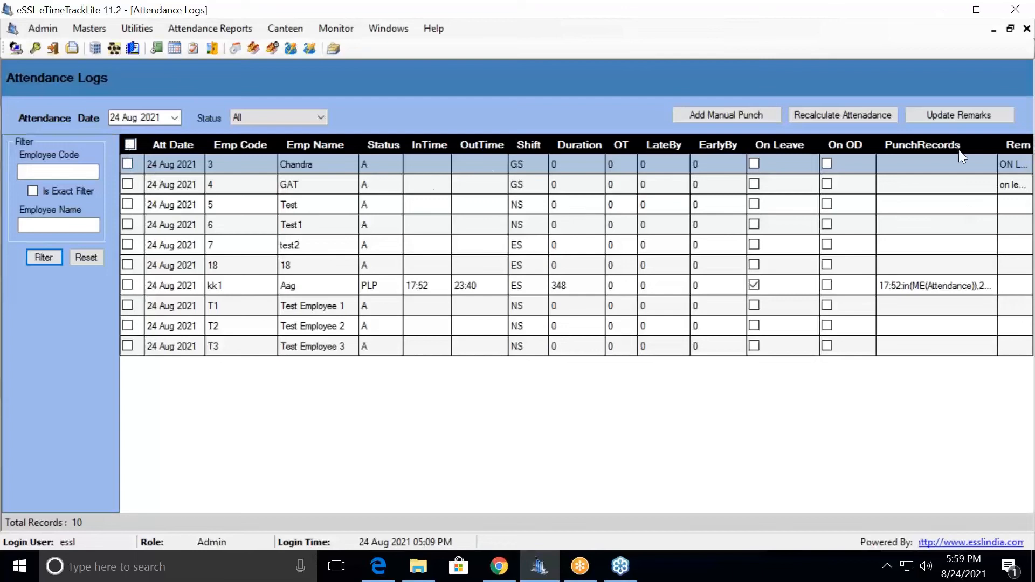
mouse_move(350, 184)
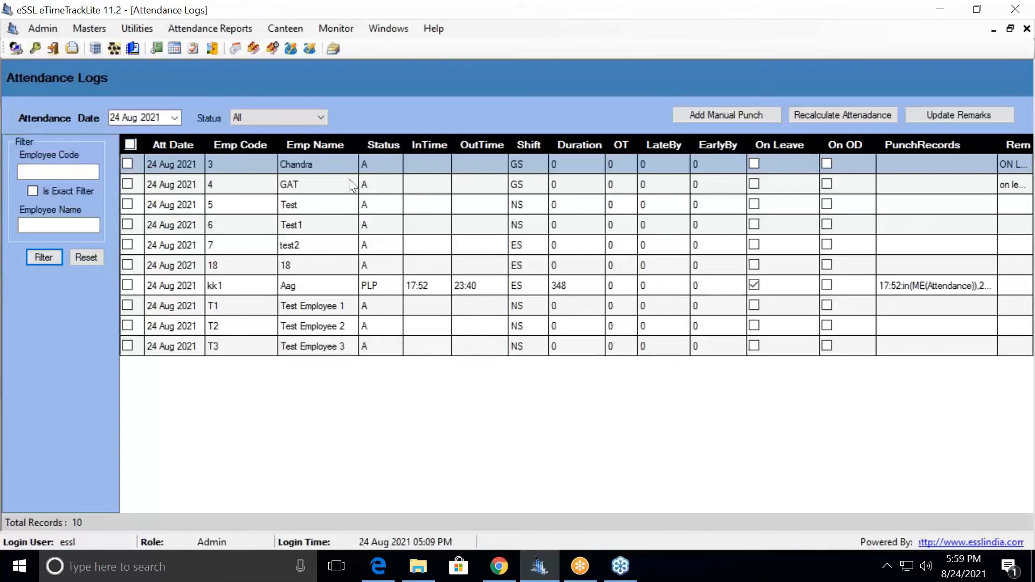
mouse_move(429, 229)
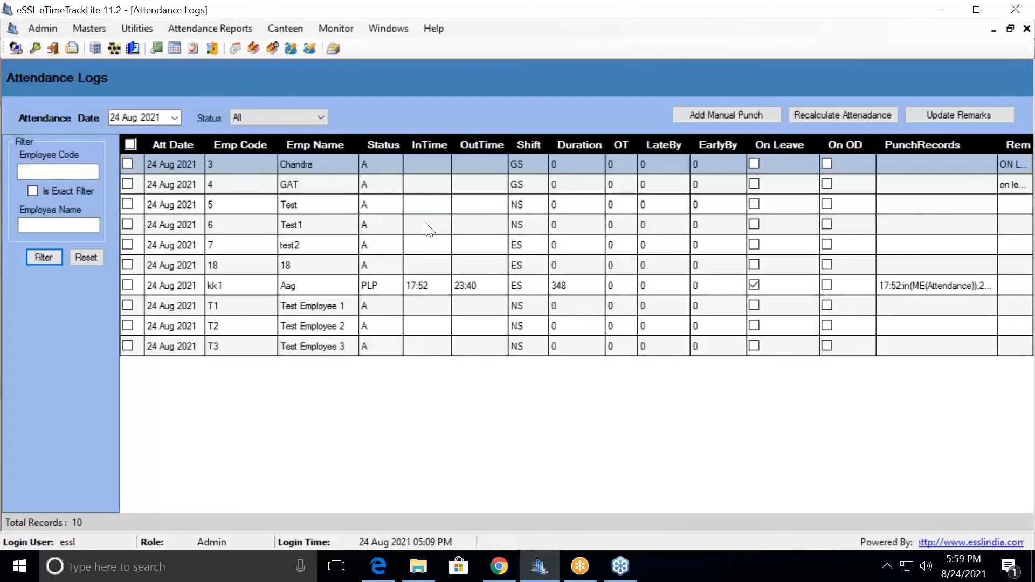
click(129, 144)
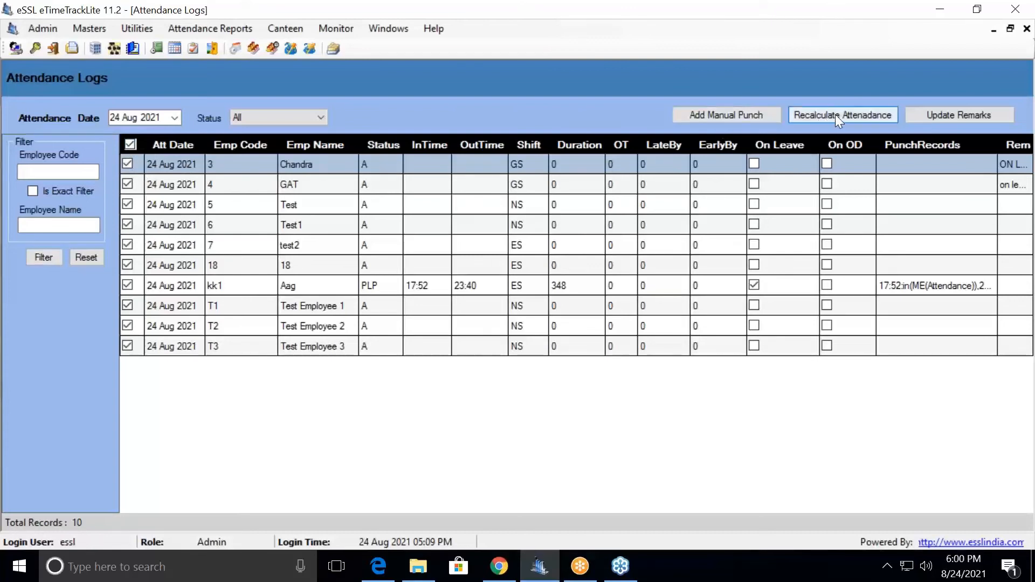
- Recalculate attendance for the ten ticked 24 Aug 2021 records
click(129, 145)
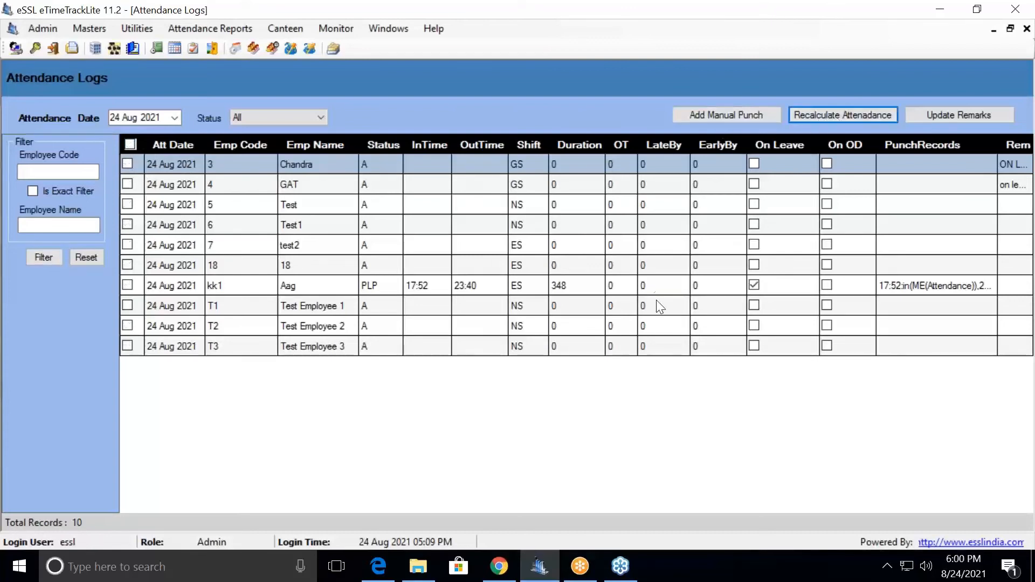
mouse_move(634, 330)
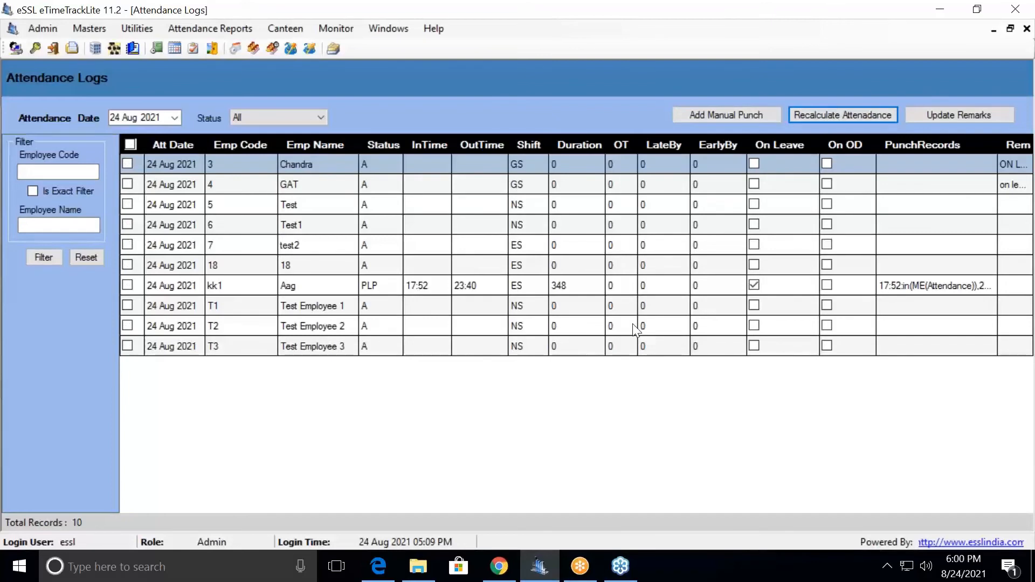
mouse_move(385, 221)
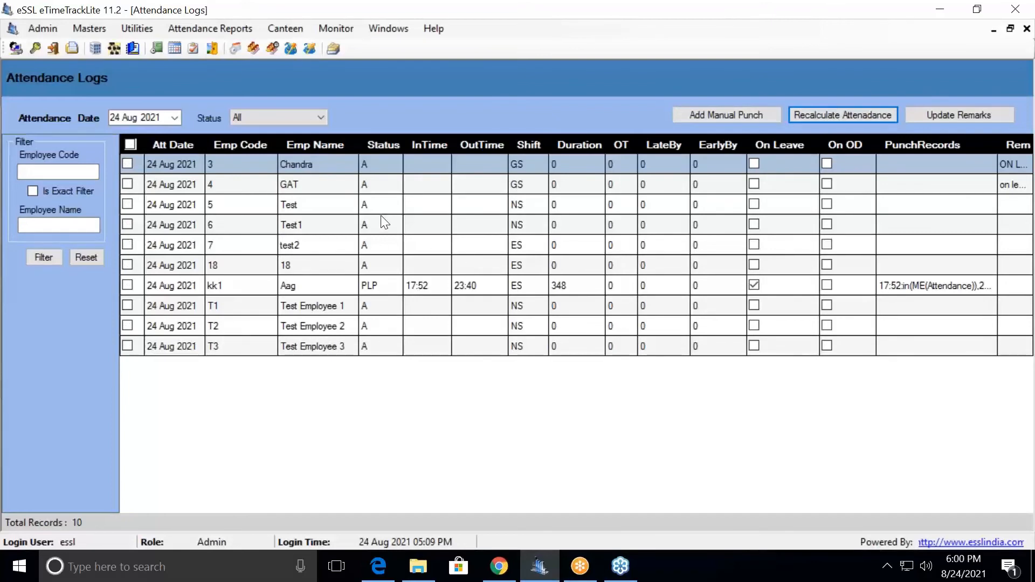
mouse_move(416, 281)
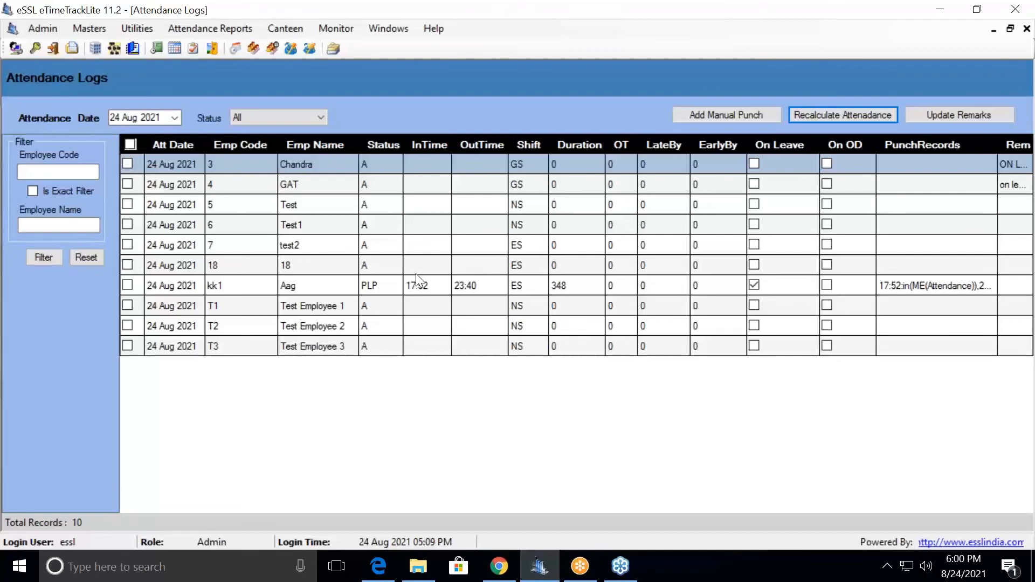
mouse_move(329, 284)
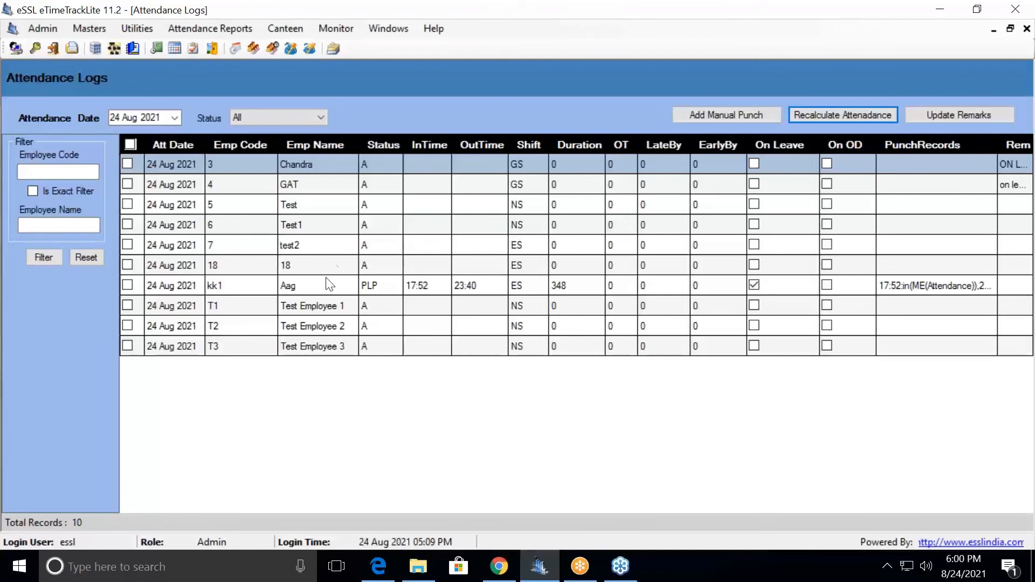
mouse_move(369, 271)
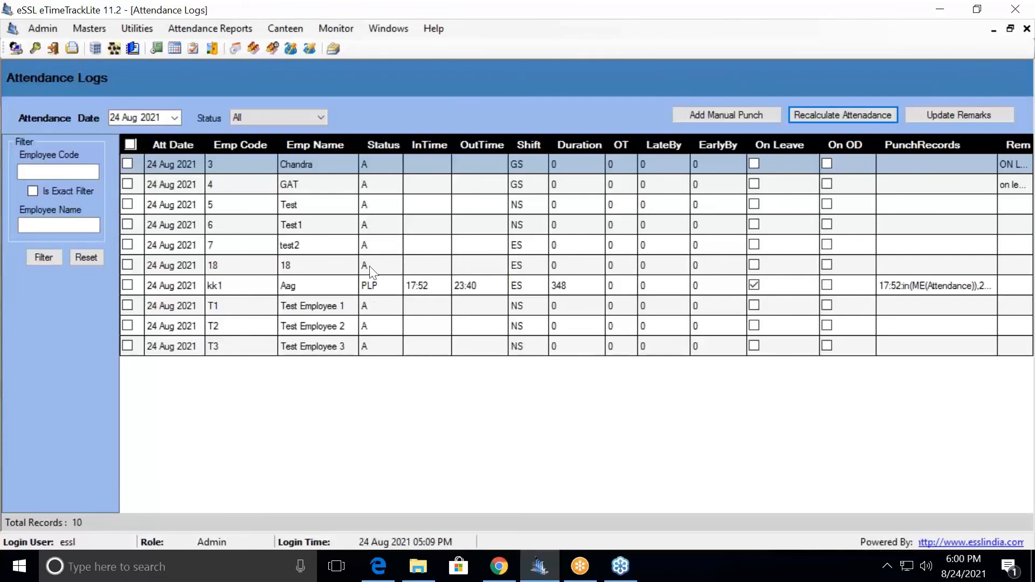
mouse_move(371, 224)
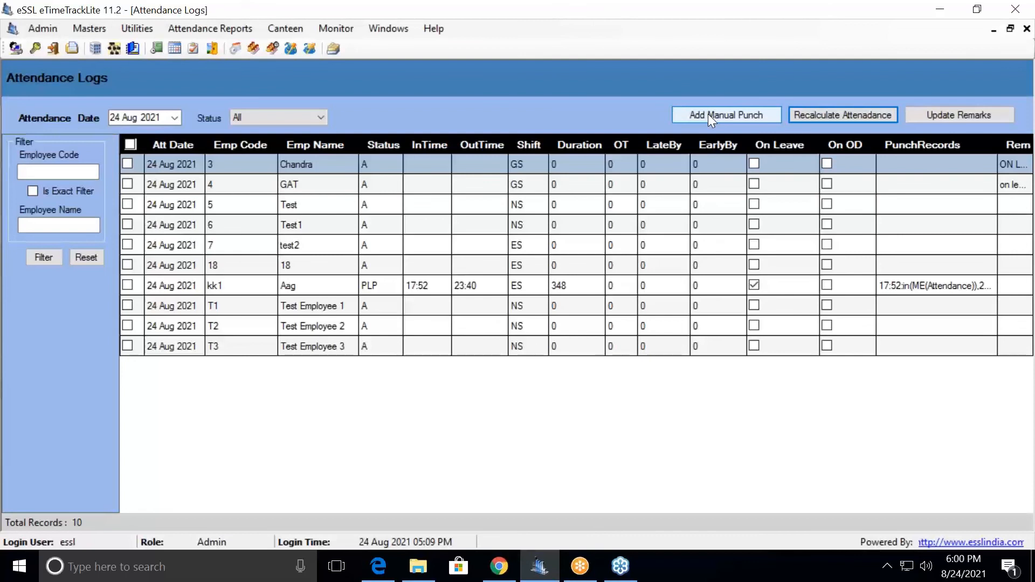
mouse_move(47, 204)
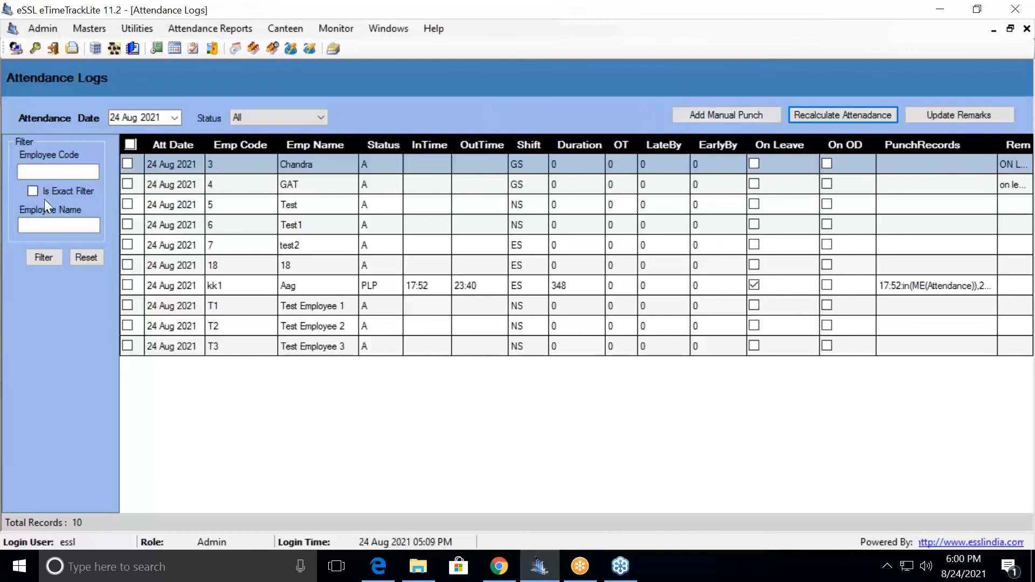
click(58, 172)
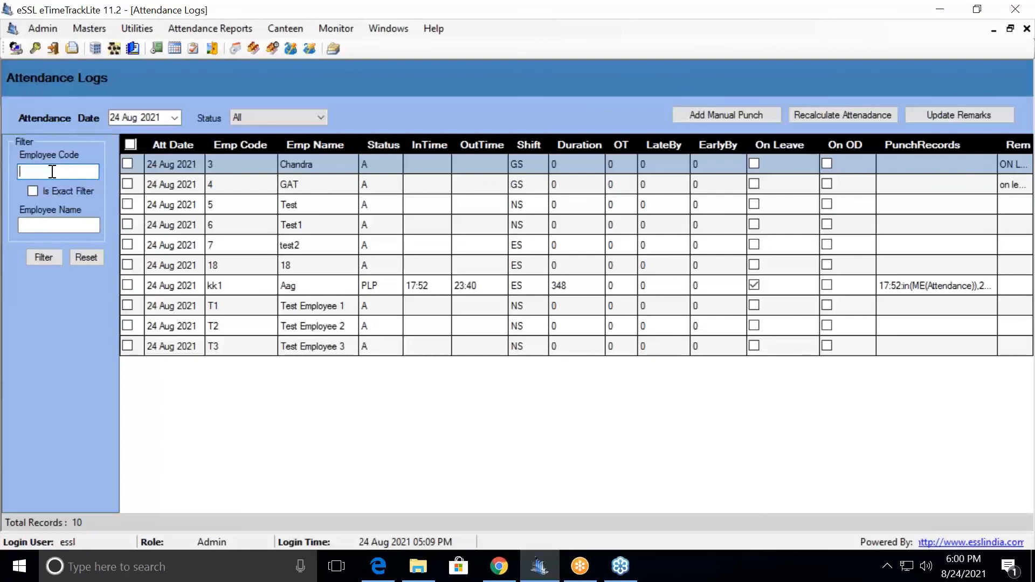
click(58, 226)
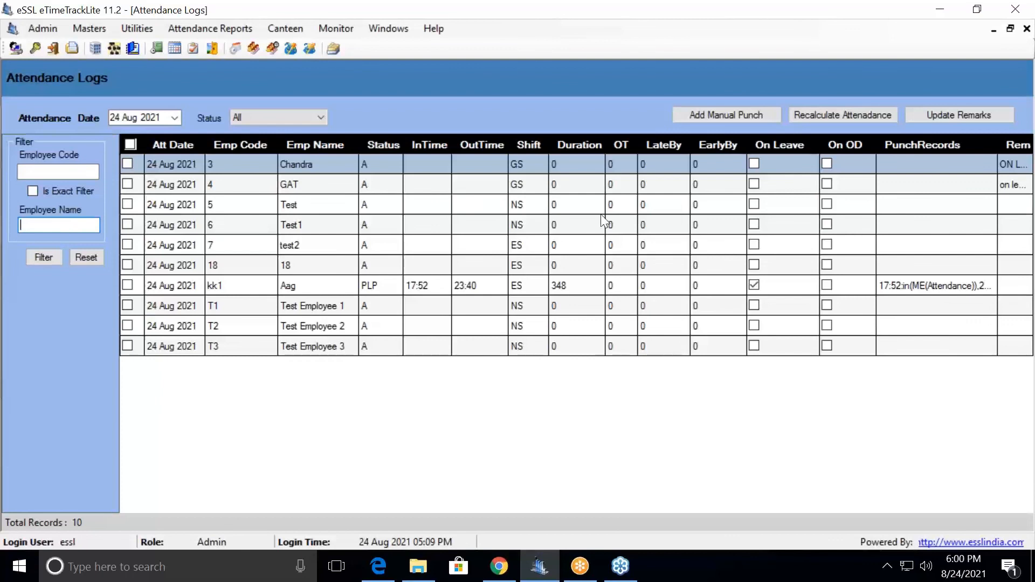
mouse_move(1015, 54)
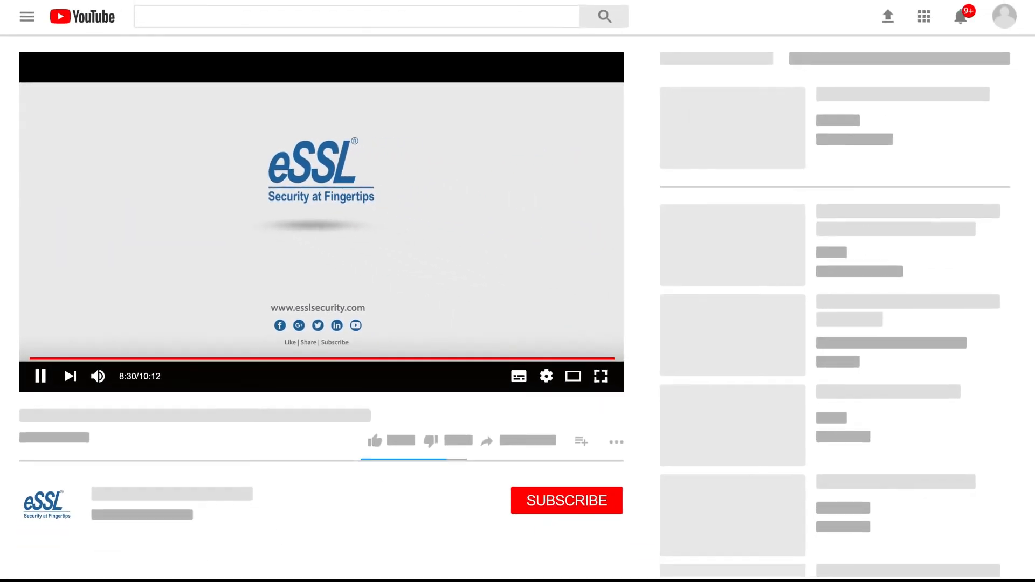
click(566, 499)
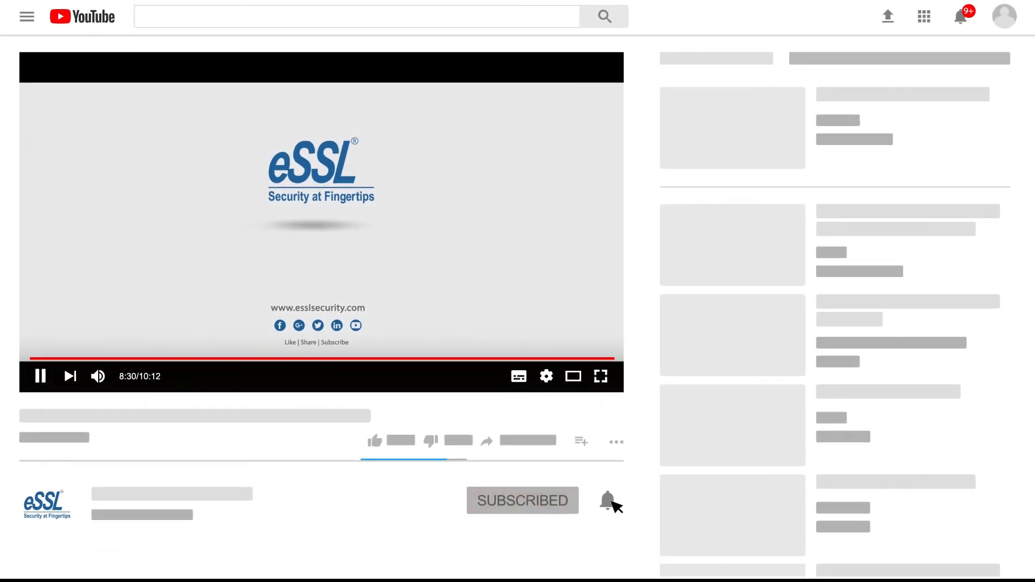